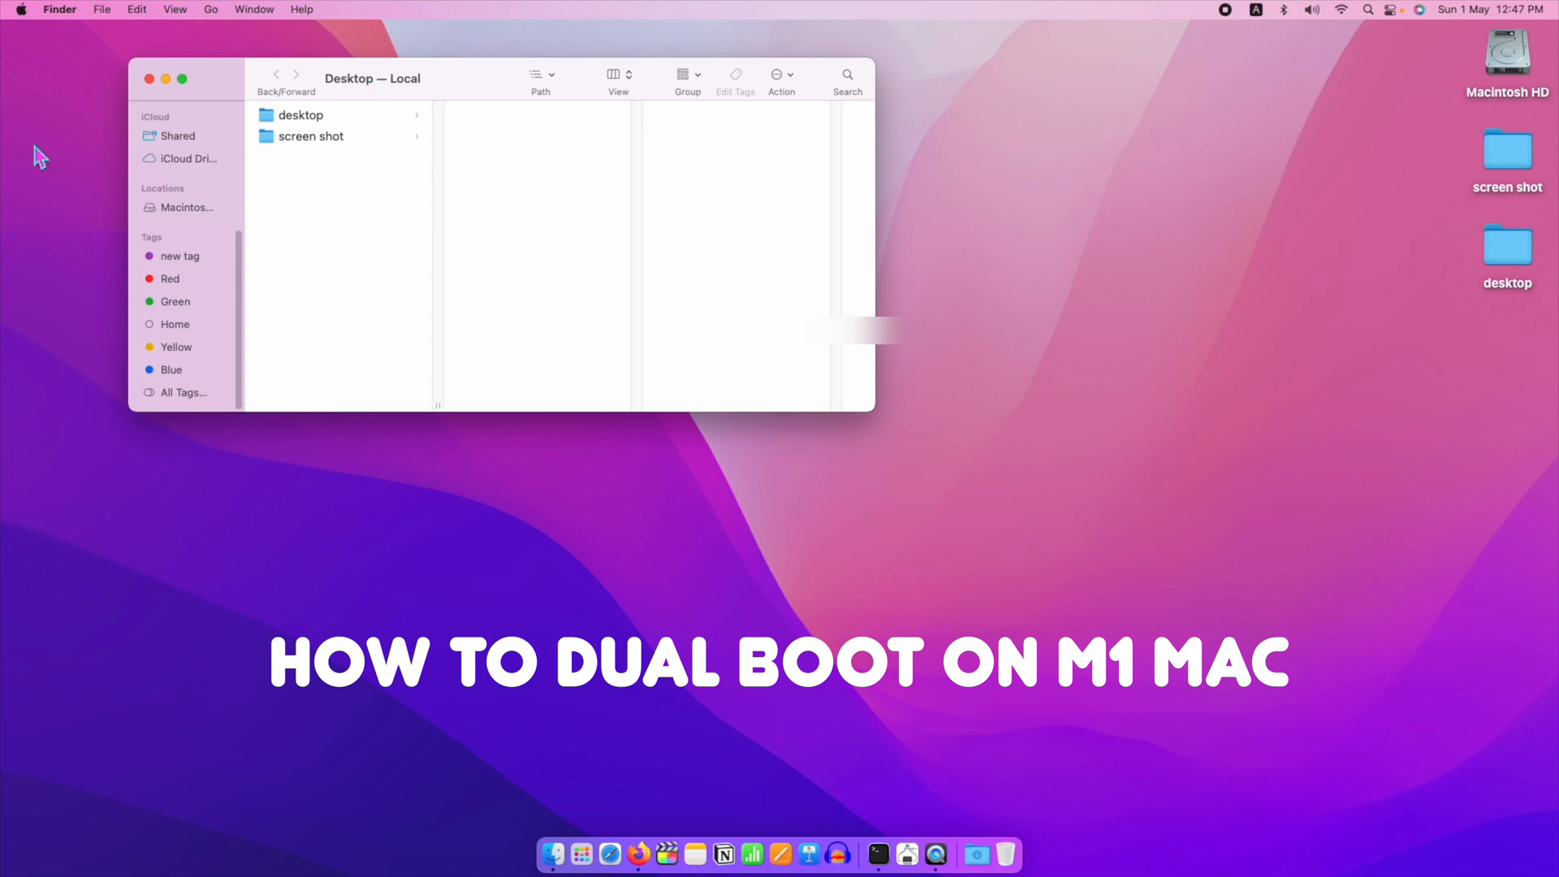
# Check the macOS Monterey 12.3.1 overview and Macintosh HD storage in About This Mac
pyautogui.click(19, 10)
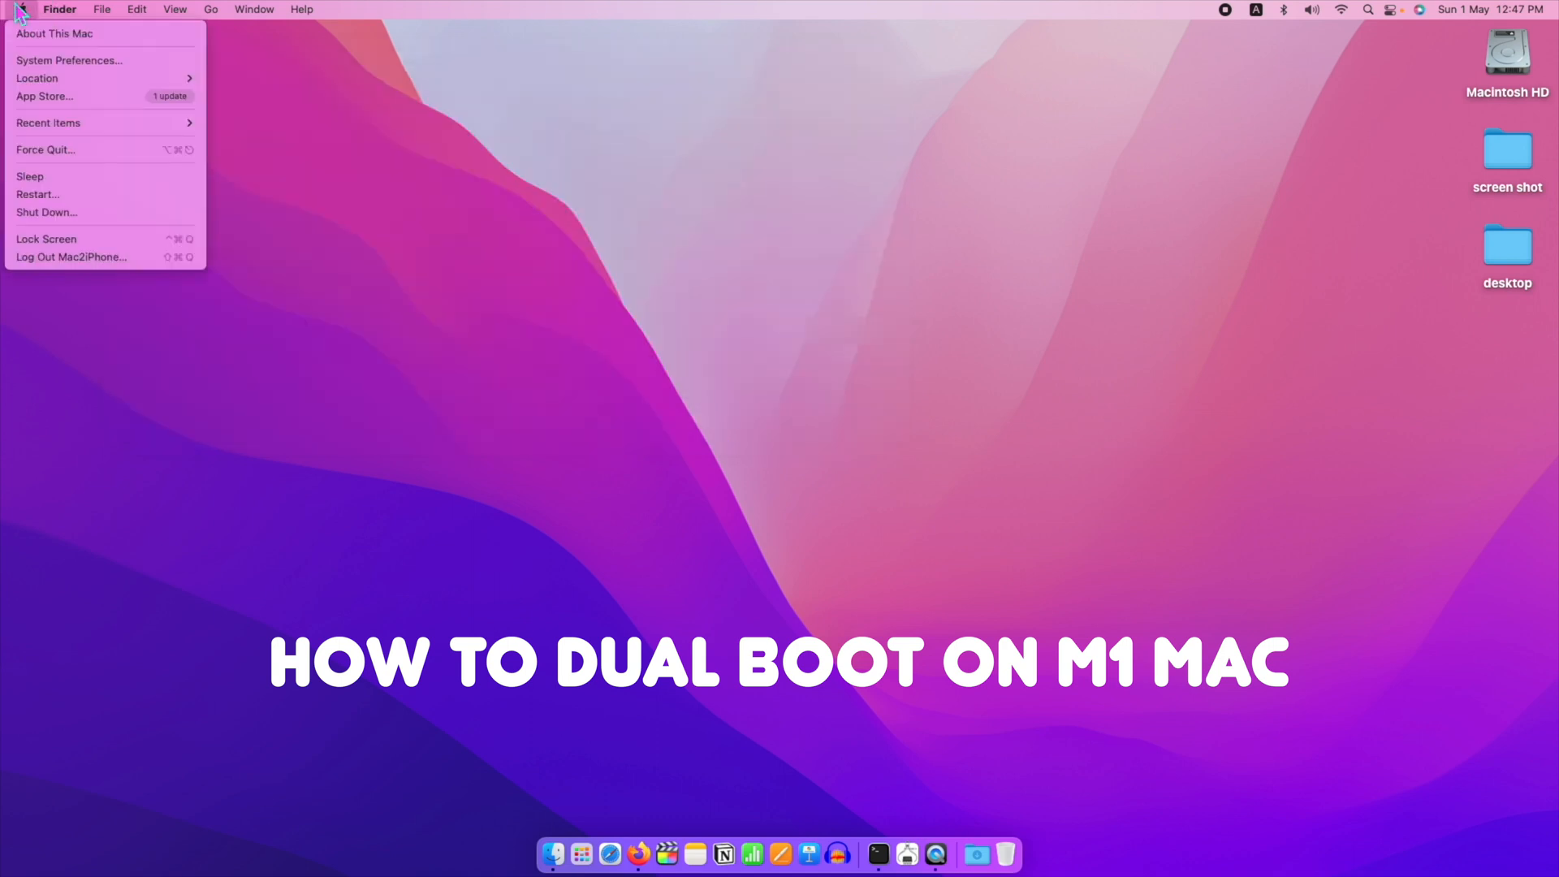
pyautogui.click(53, 32)
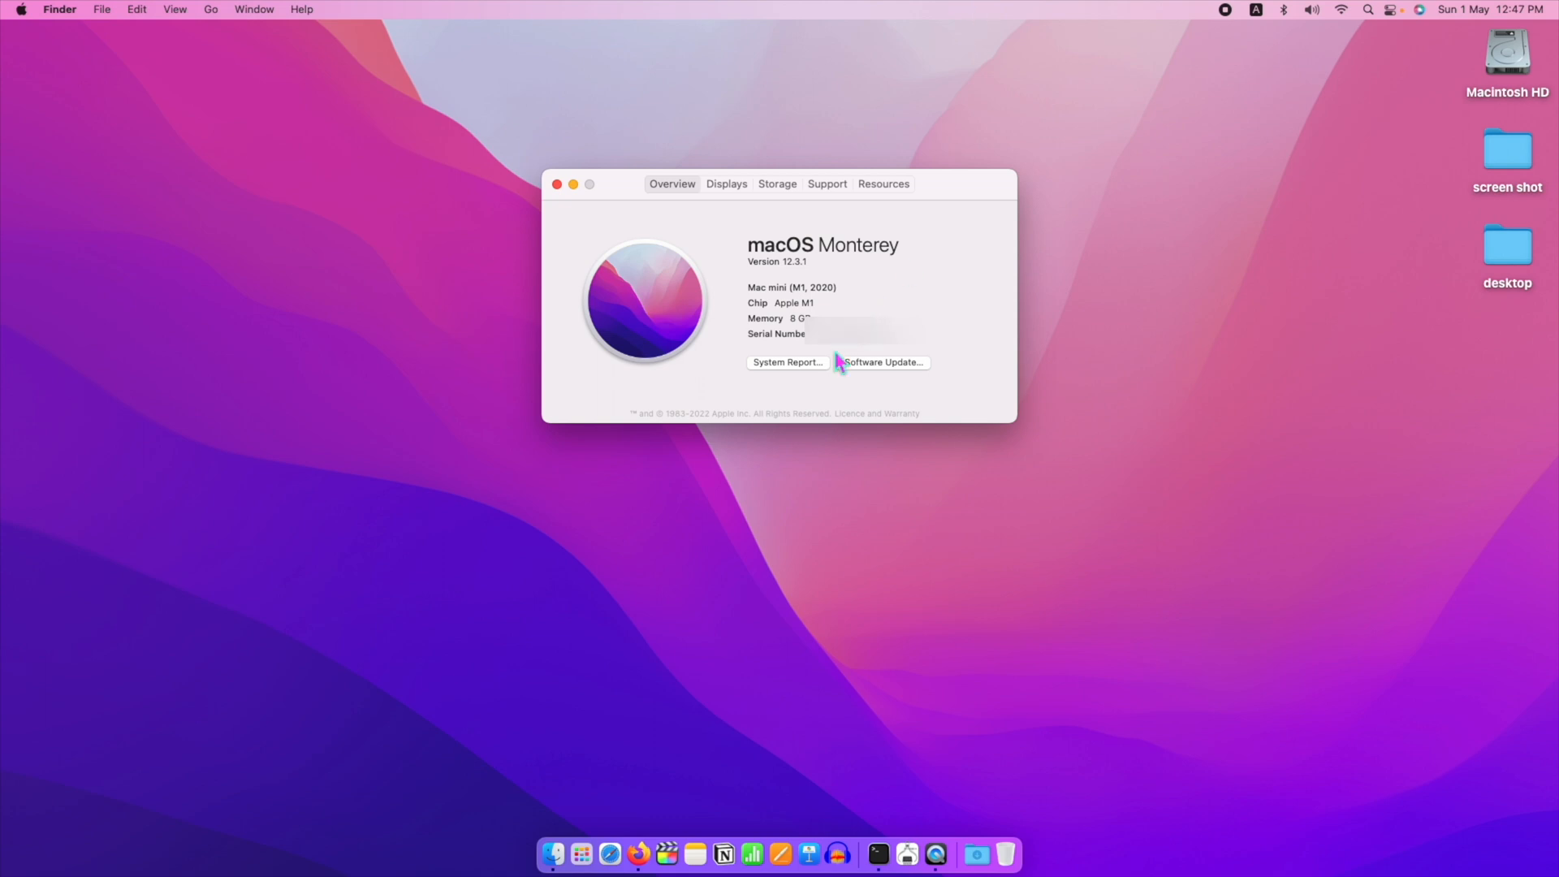
pyautogui.click(776, 184)
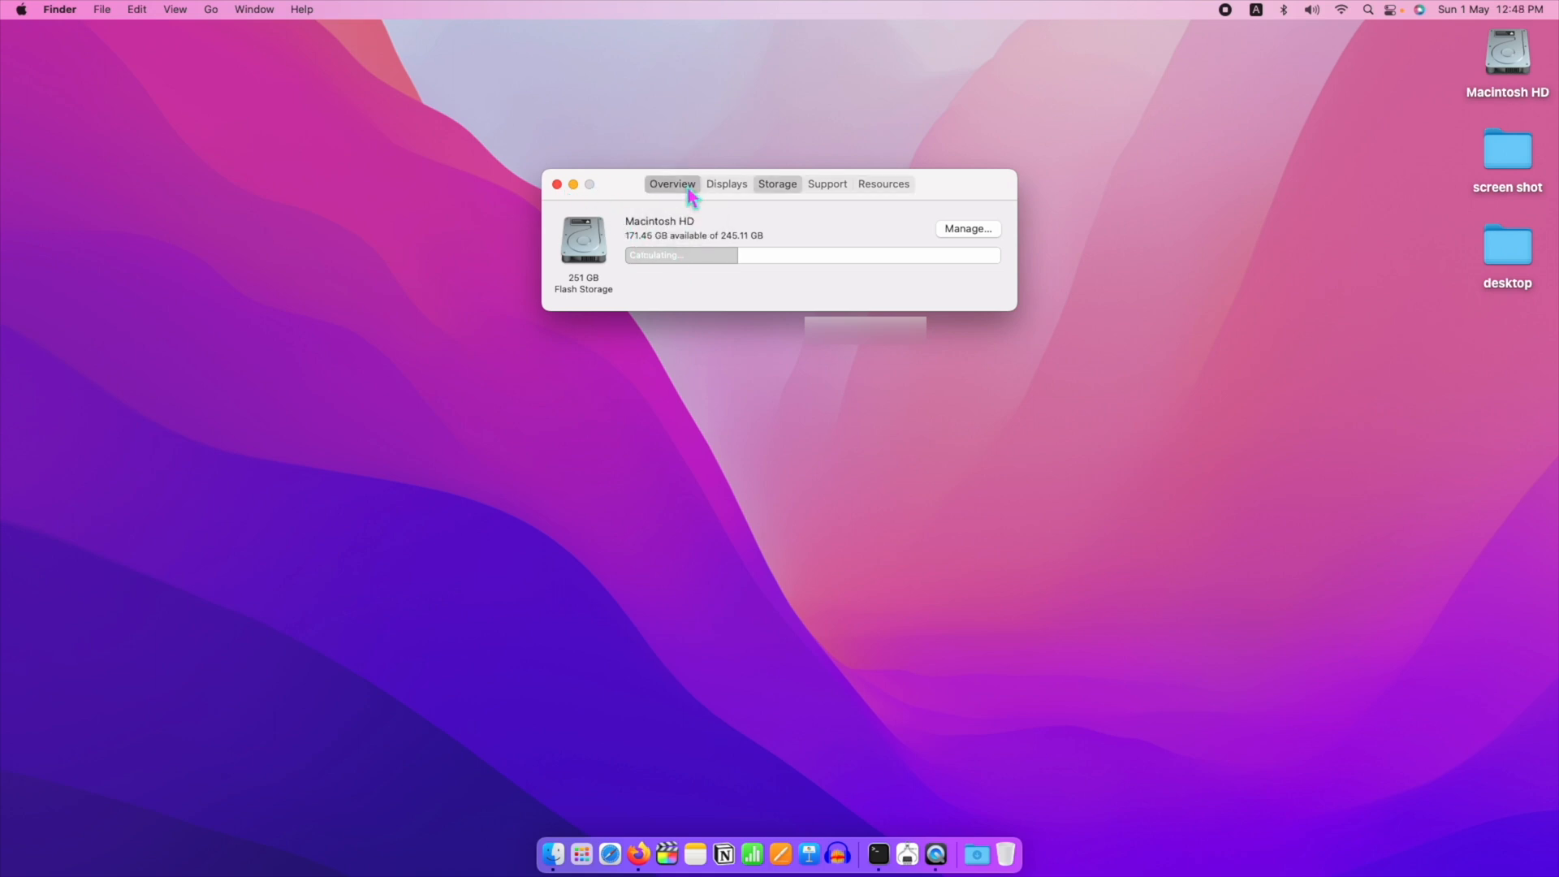
pyautogui.click(671, 183)
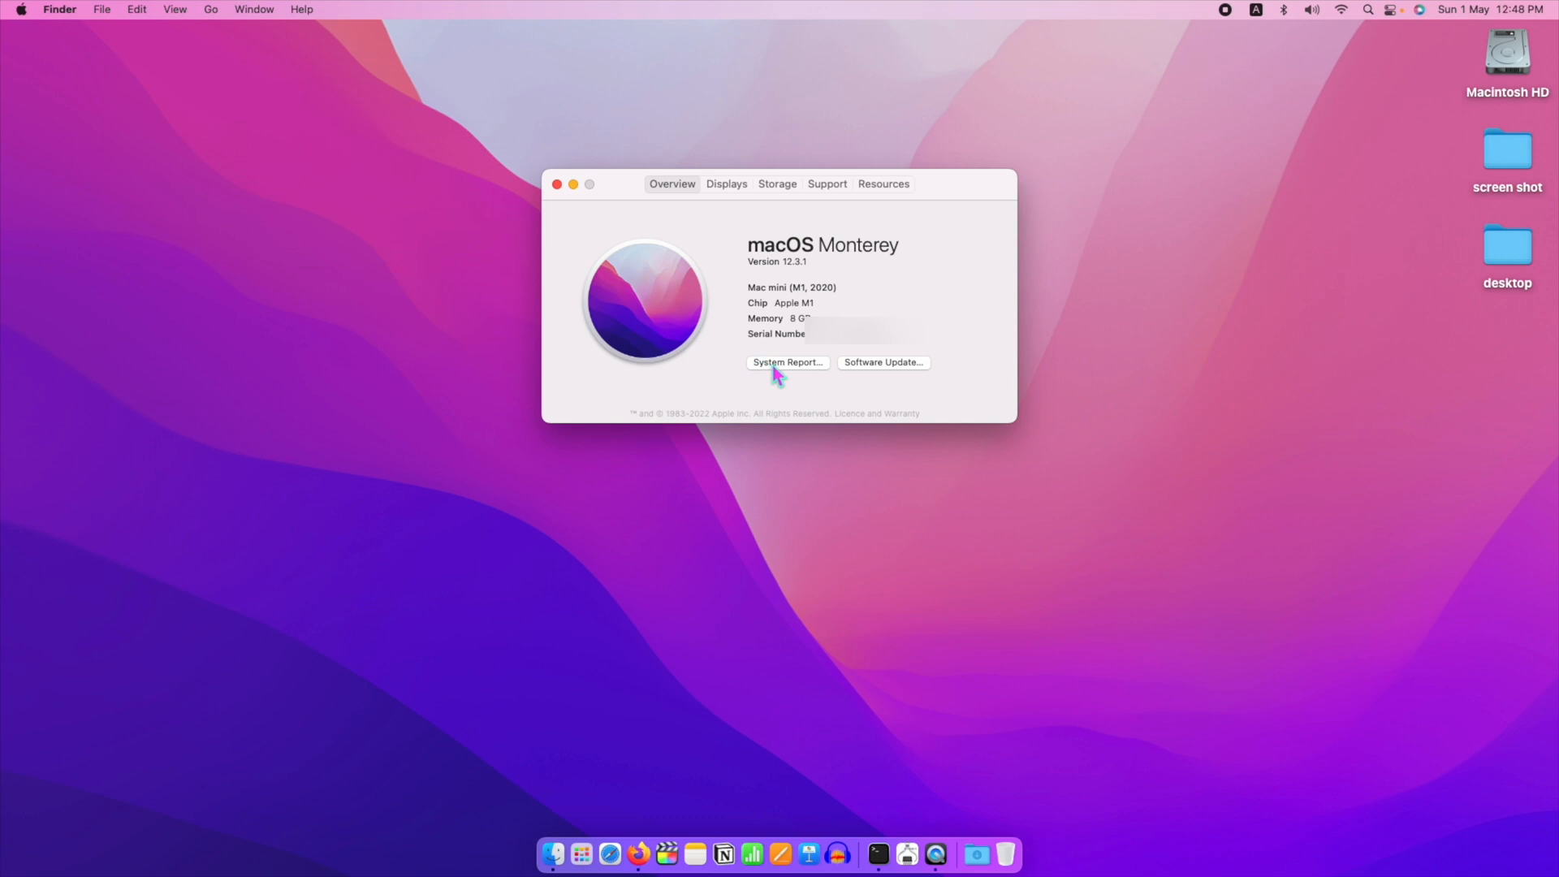
# Review the detailed hardware System Report, then close all the windows
pyautogui.click(786, 361)
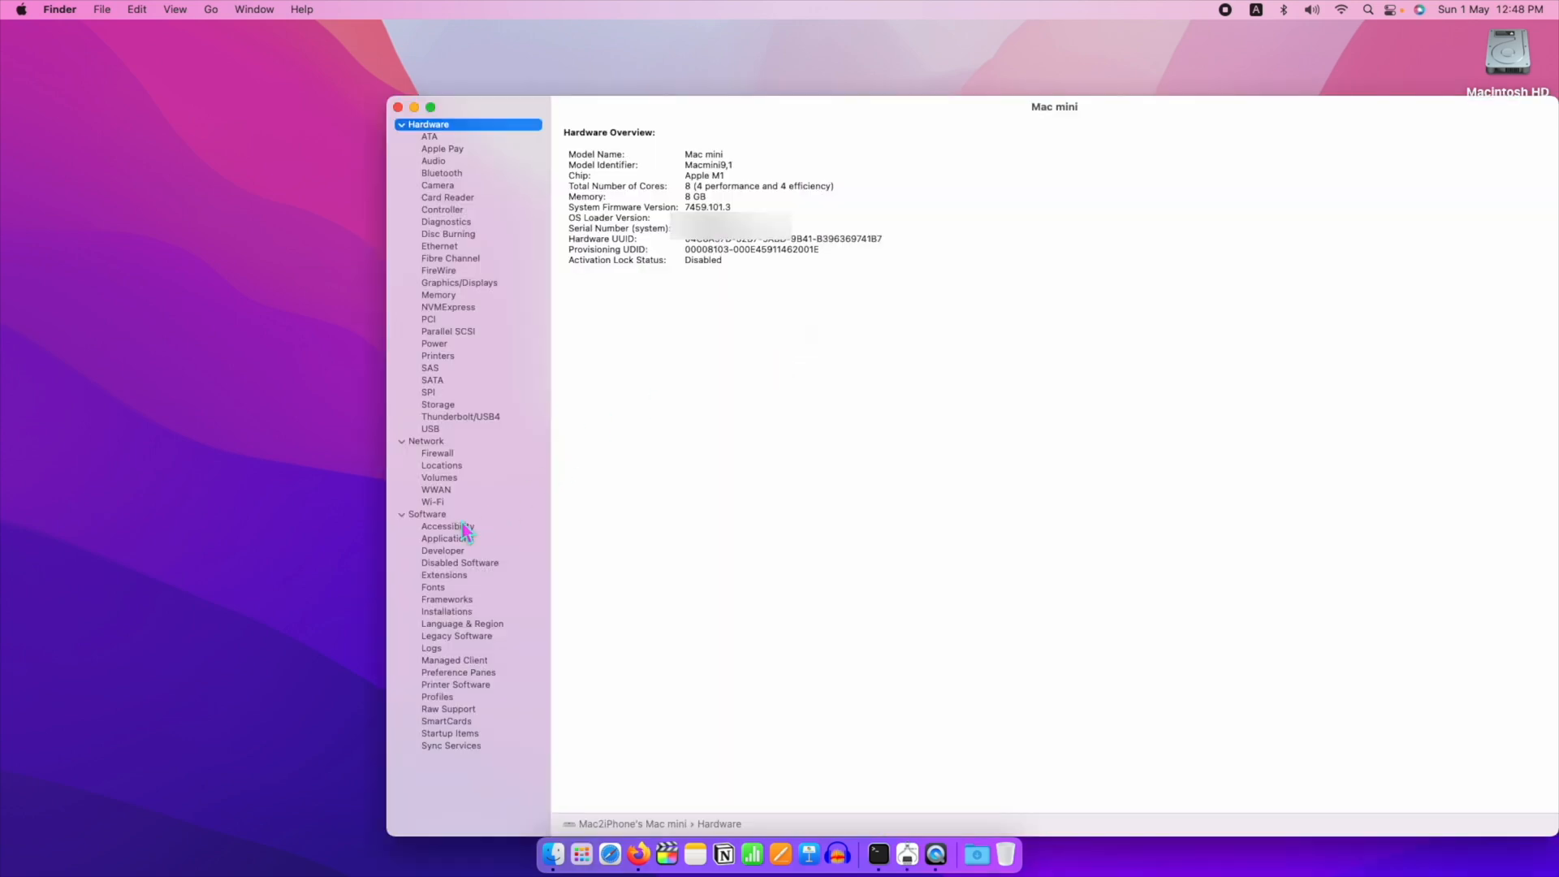
pyautogui.click(428, 515)
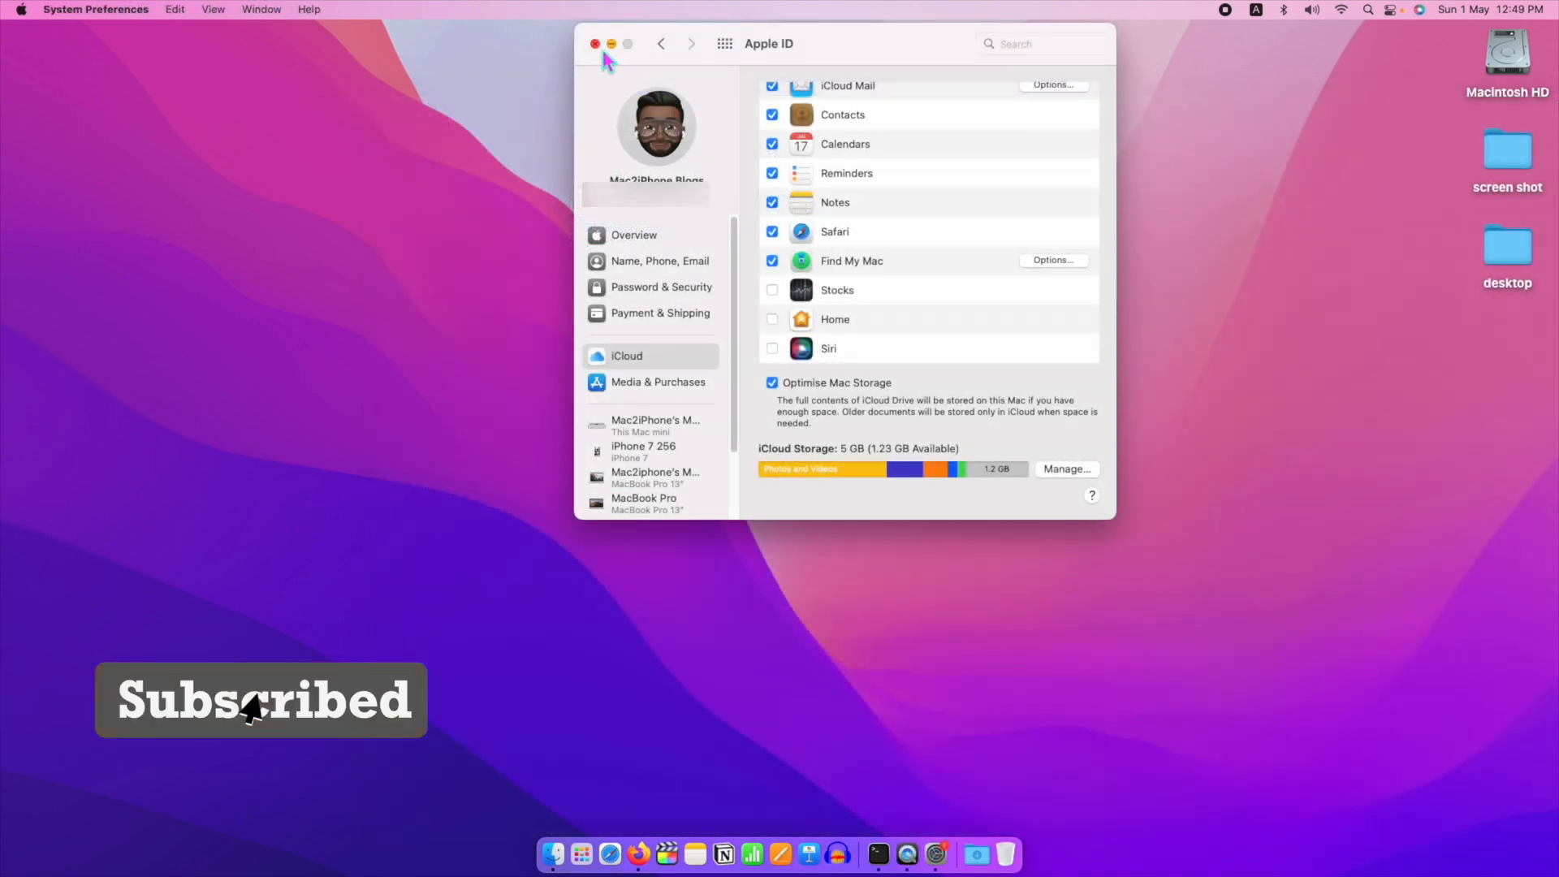
pyautogui.click(596, 42)
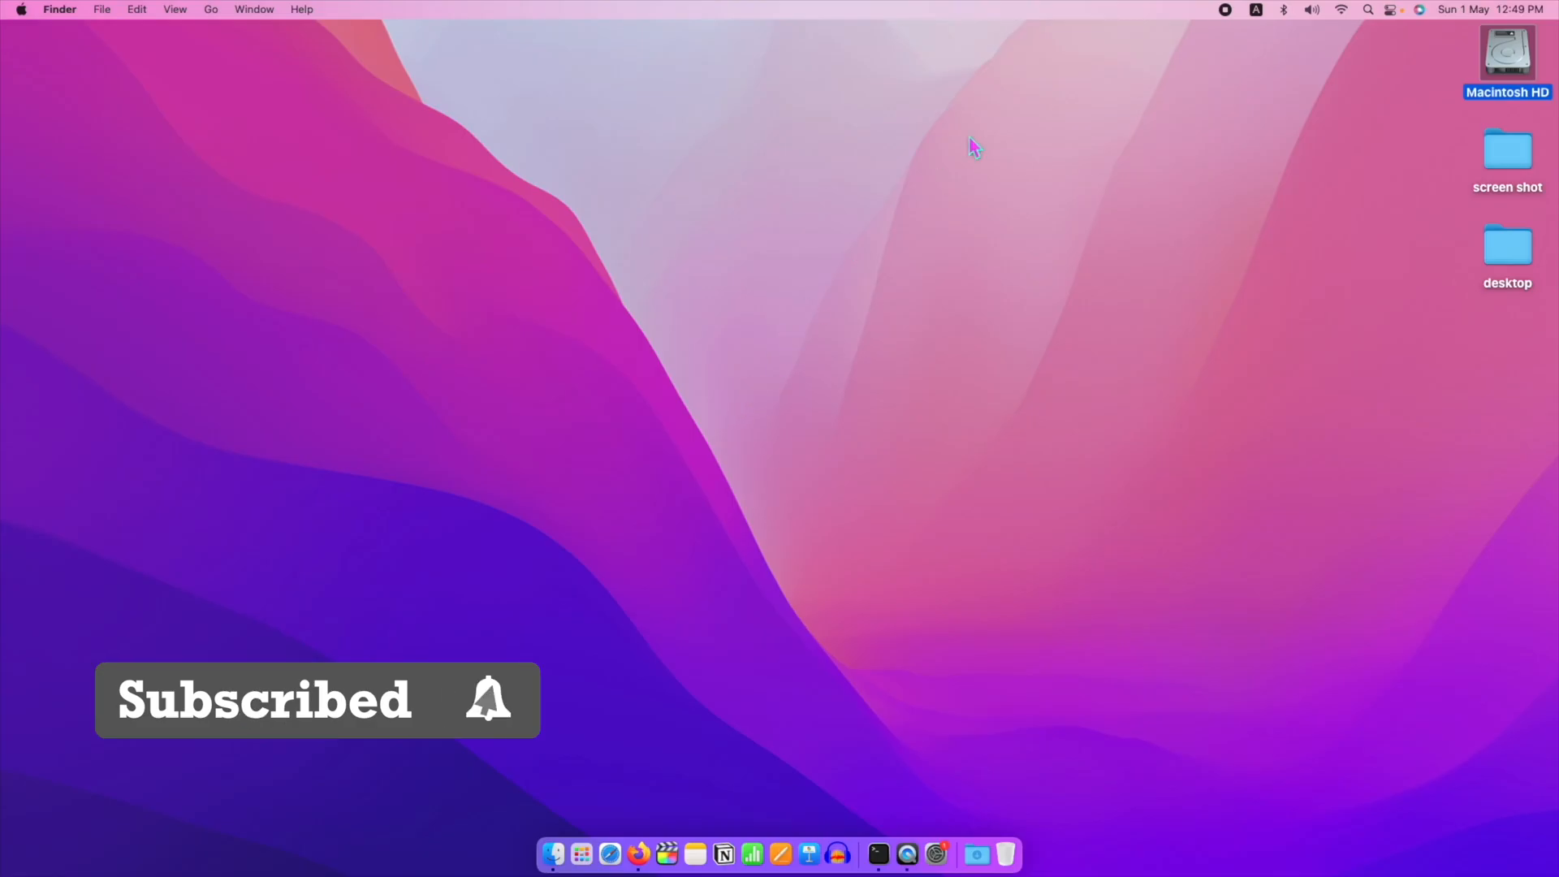
# Launch Disk Utility from Spotlight to show the APPLE SSD AP0256Q Media device
pyautogui.write('quickTime Player.app')
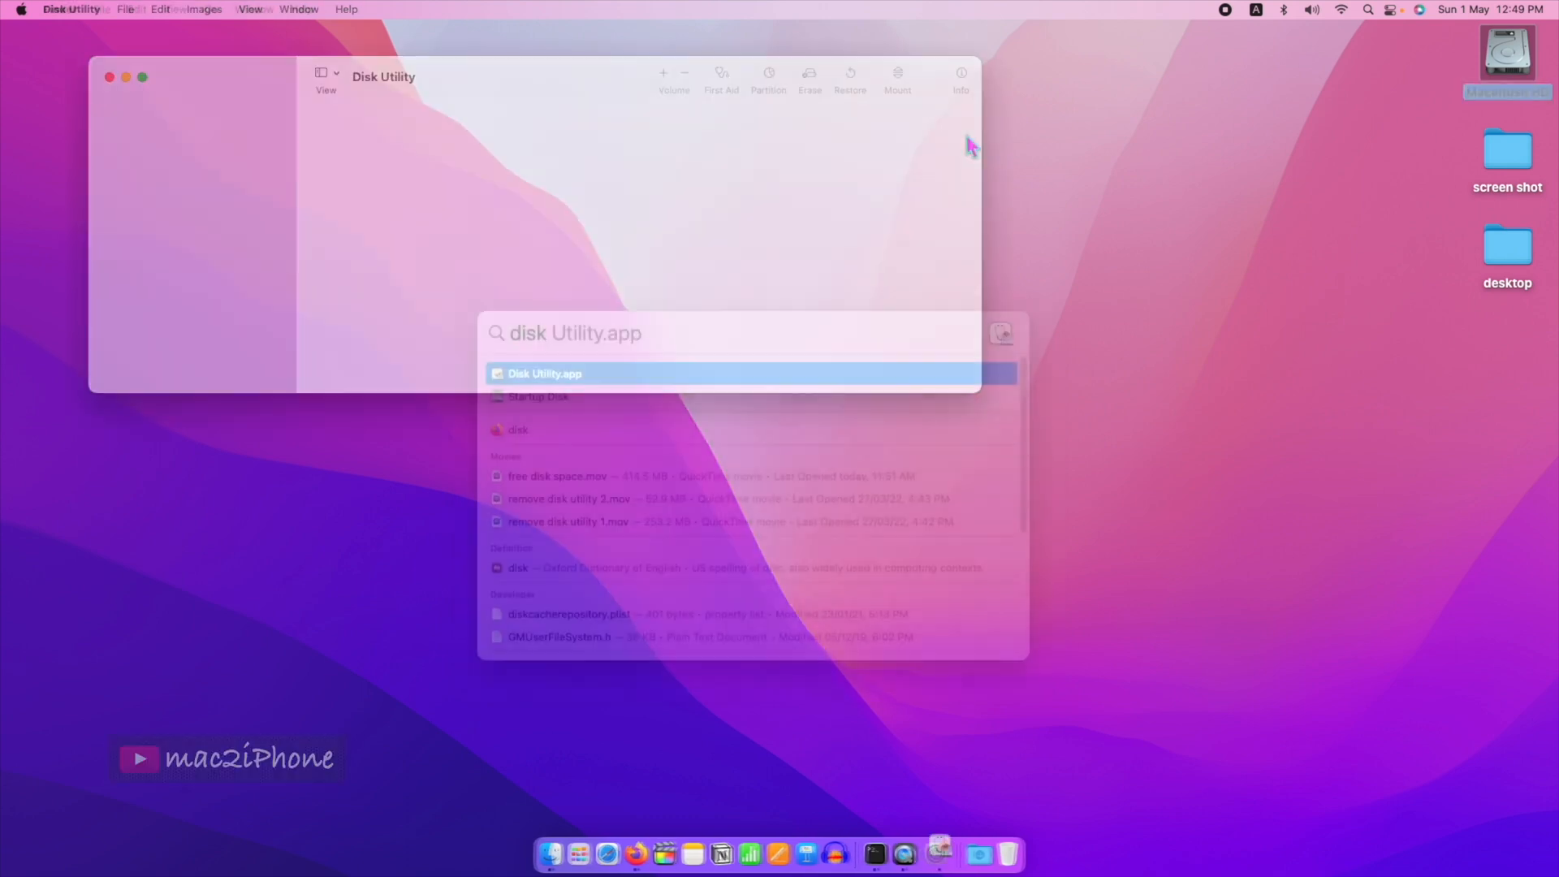
pyautogui.click(321, 73)
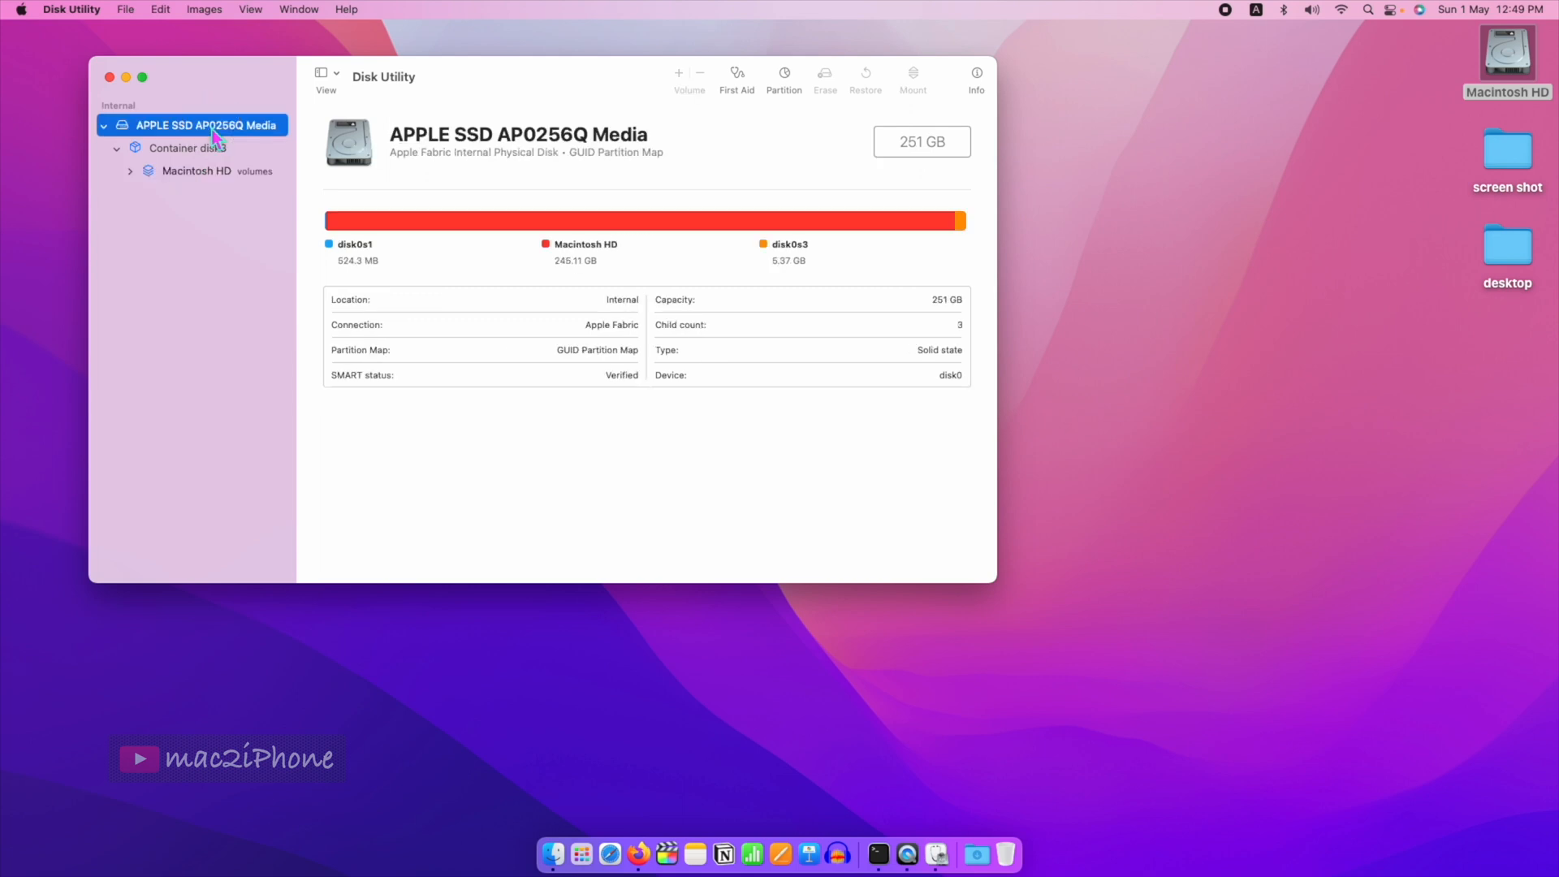
pyautogui.moveTo(796, 104)
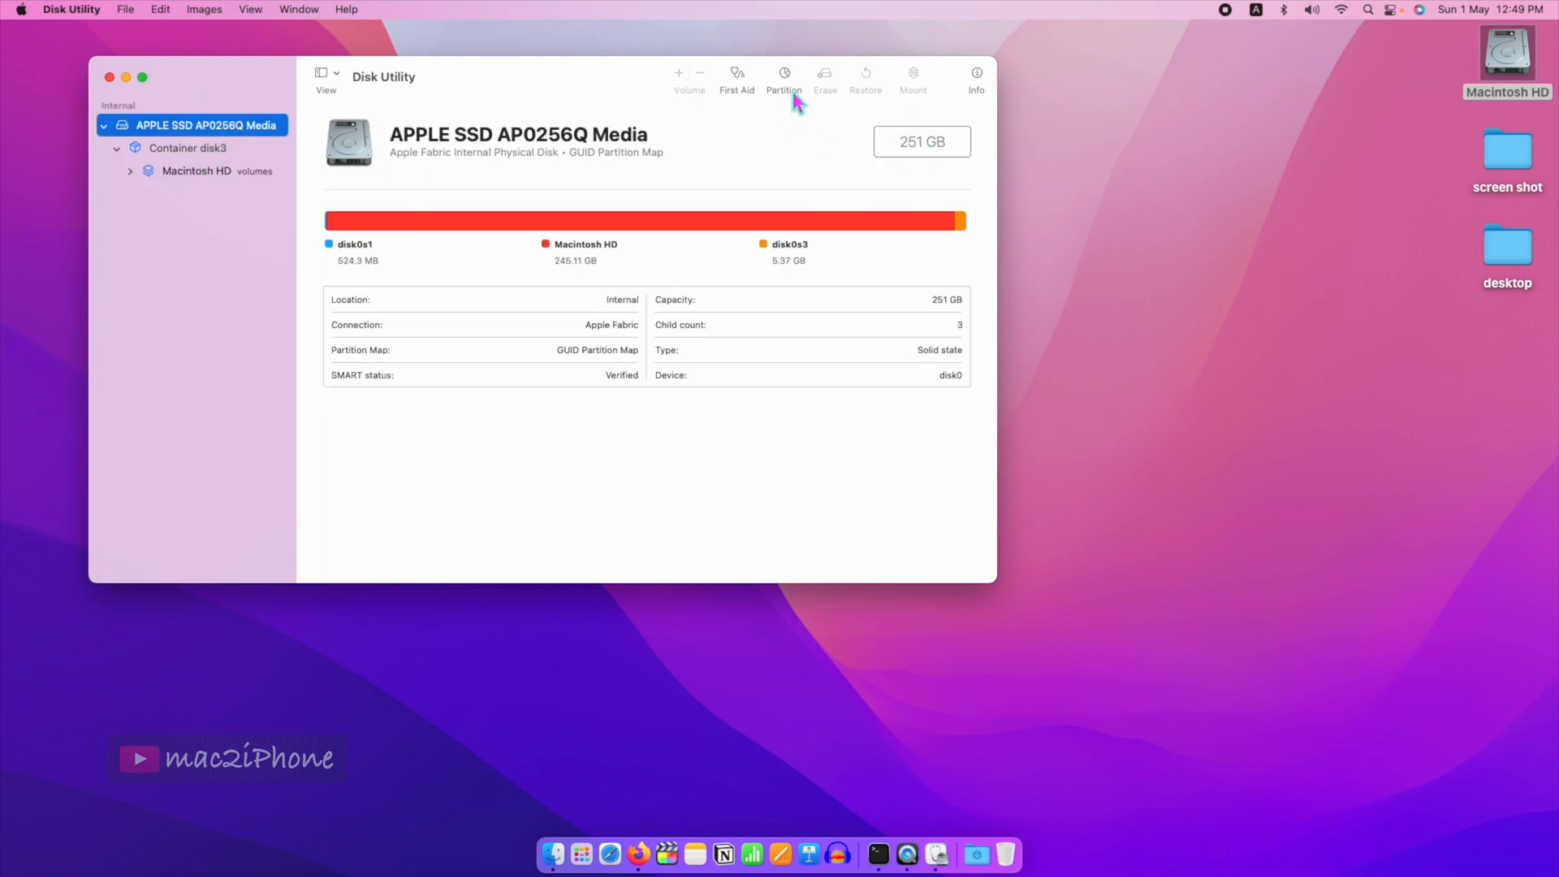
pyautogui.moveTo(785, 73)
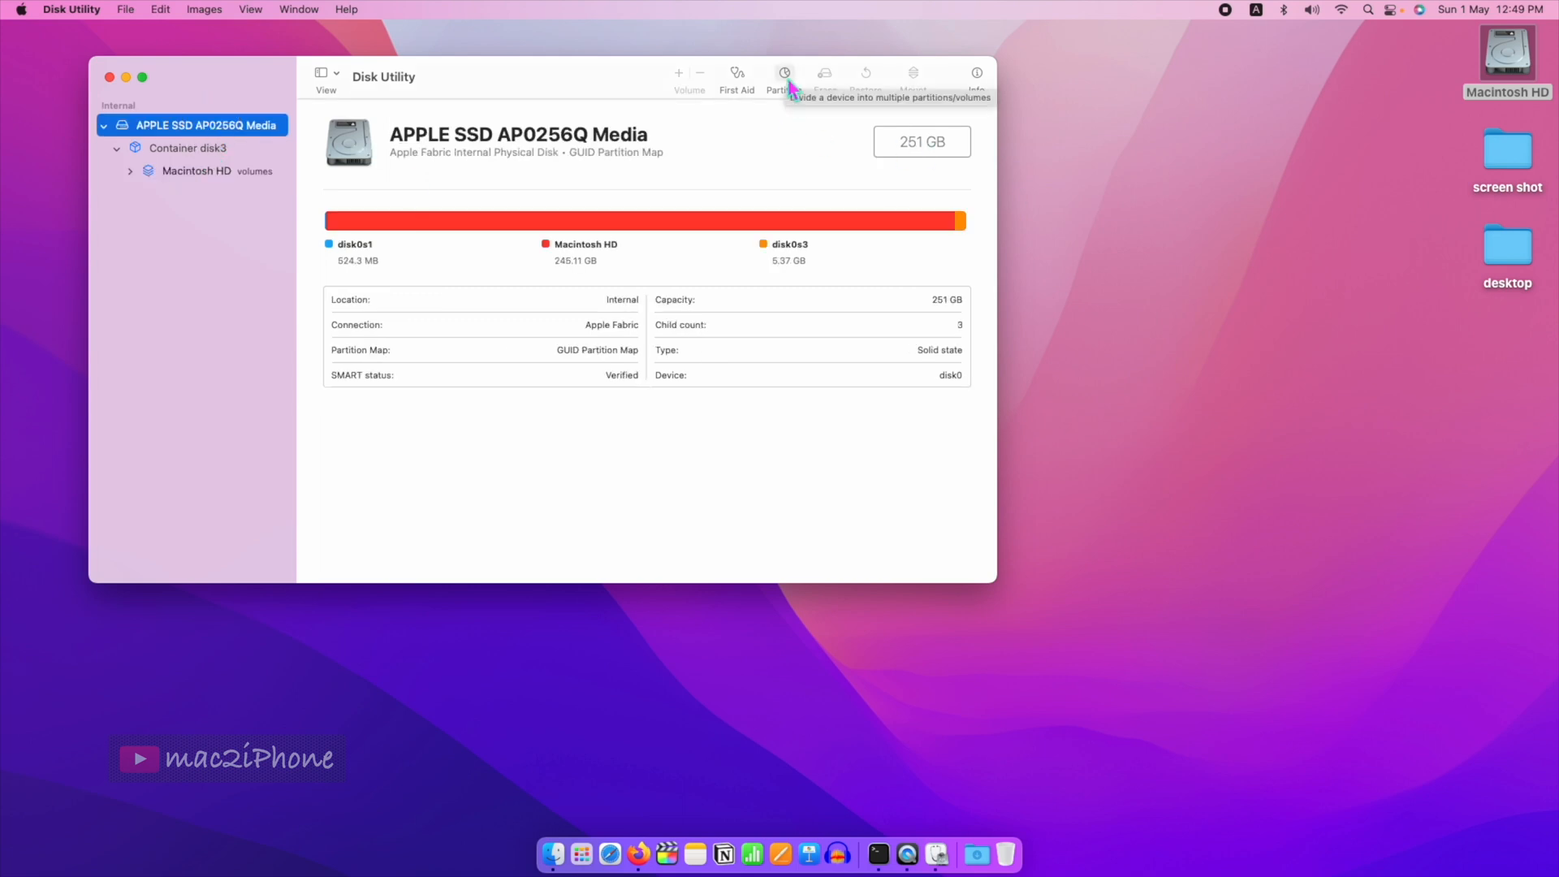
# Start partitioning the internal SSD and add a new separate partition
pyautogui.click(785, 76)
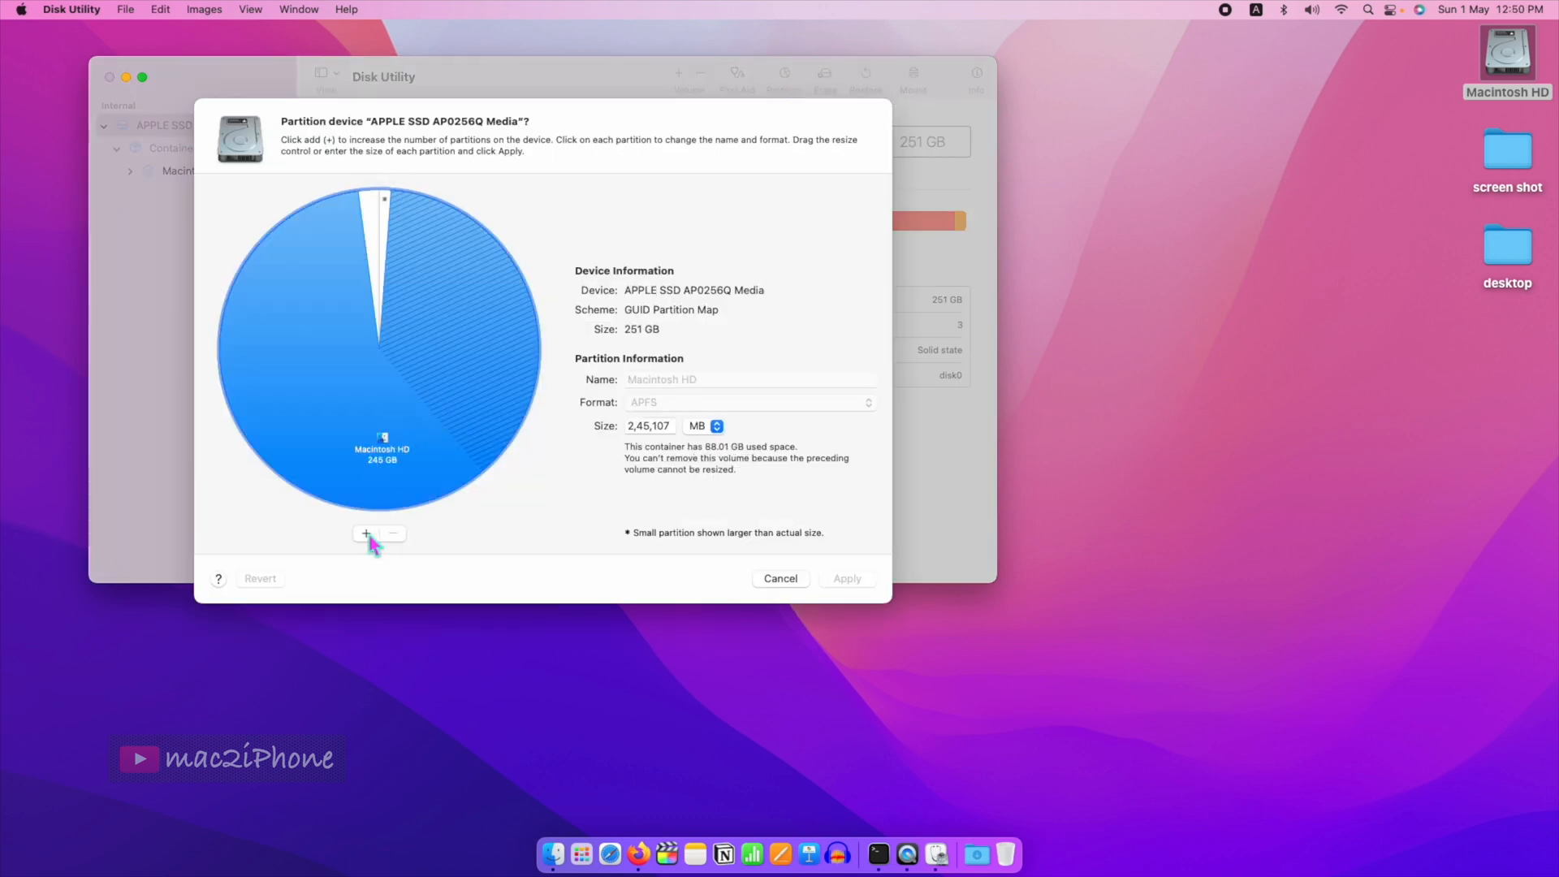
pyautogui.click(365, 535)
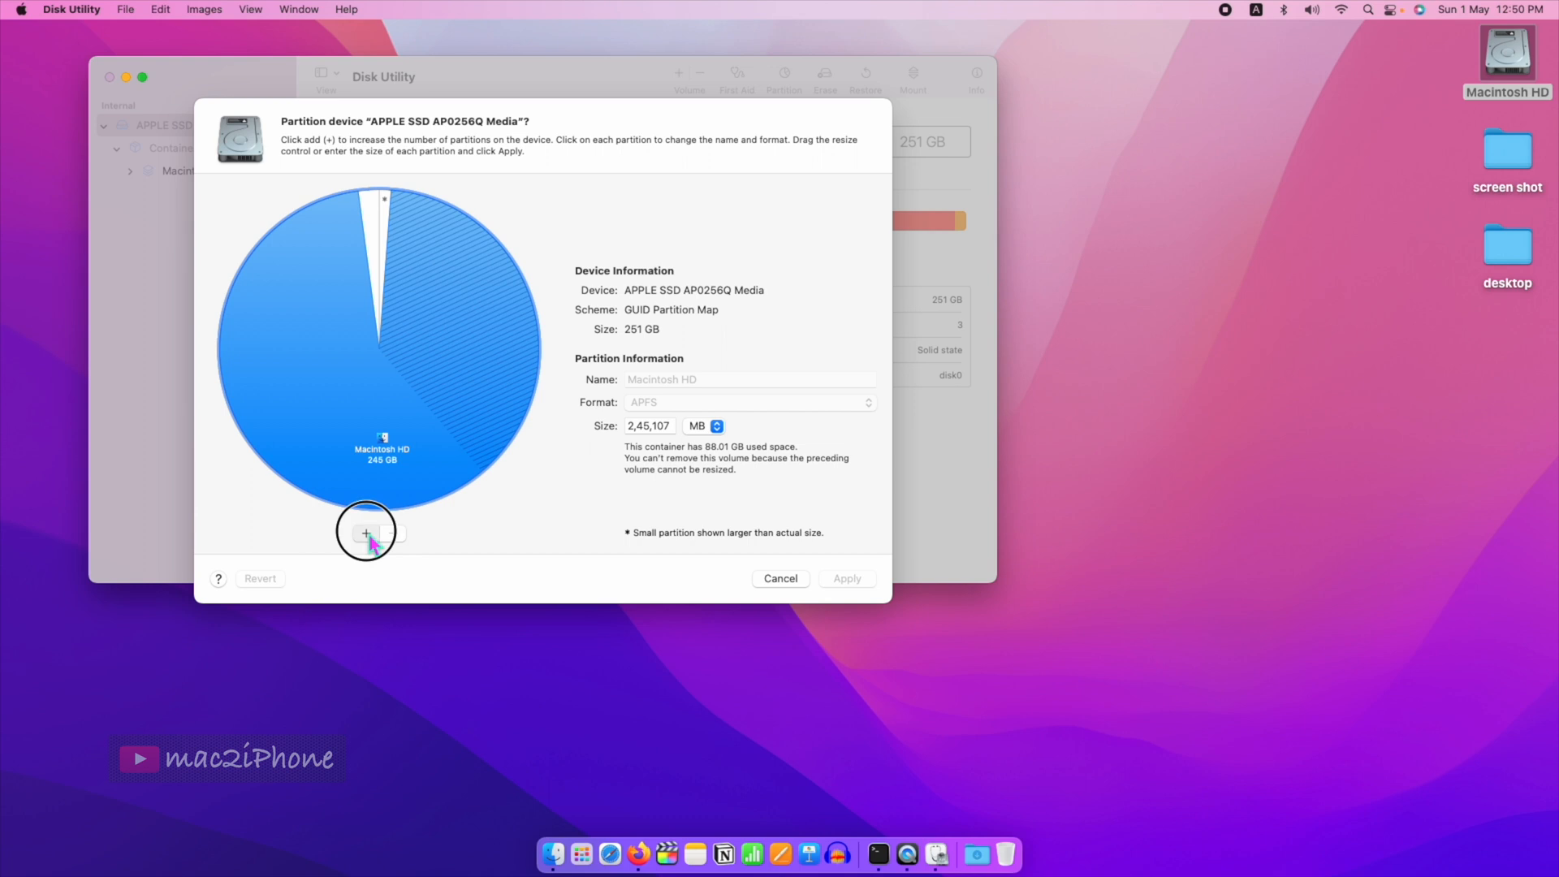
pyautogui.click(365, 533)
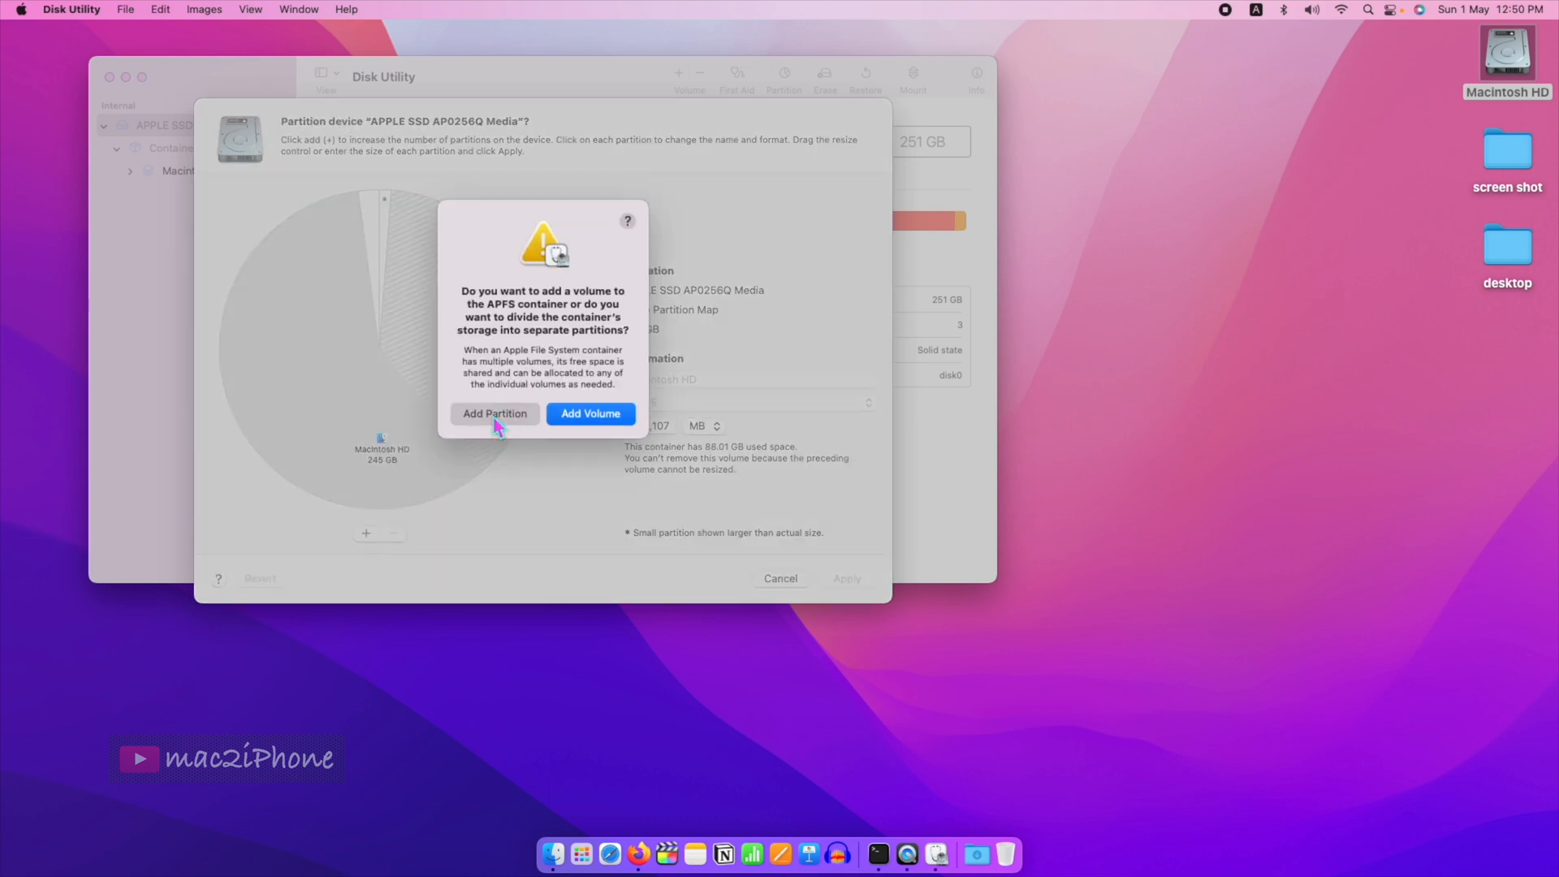
pyautogui.click(493, 414)
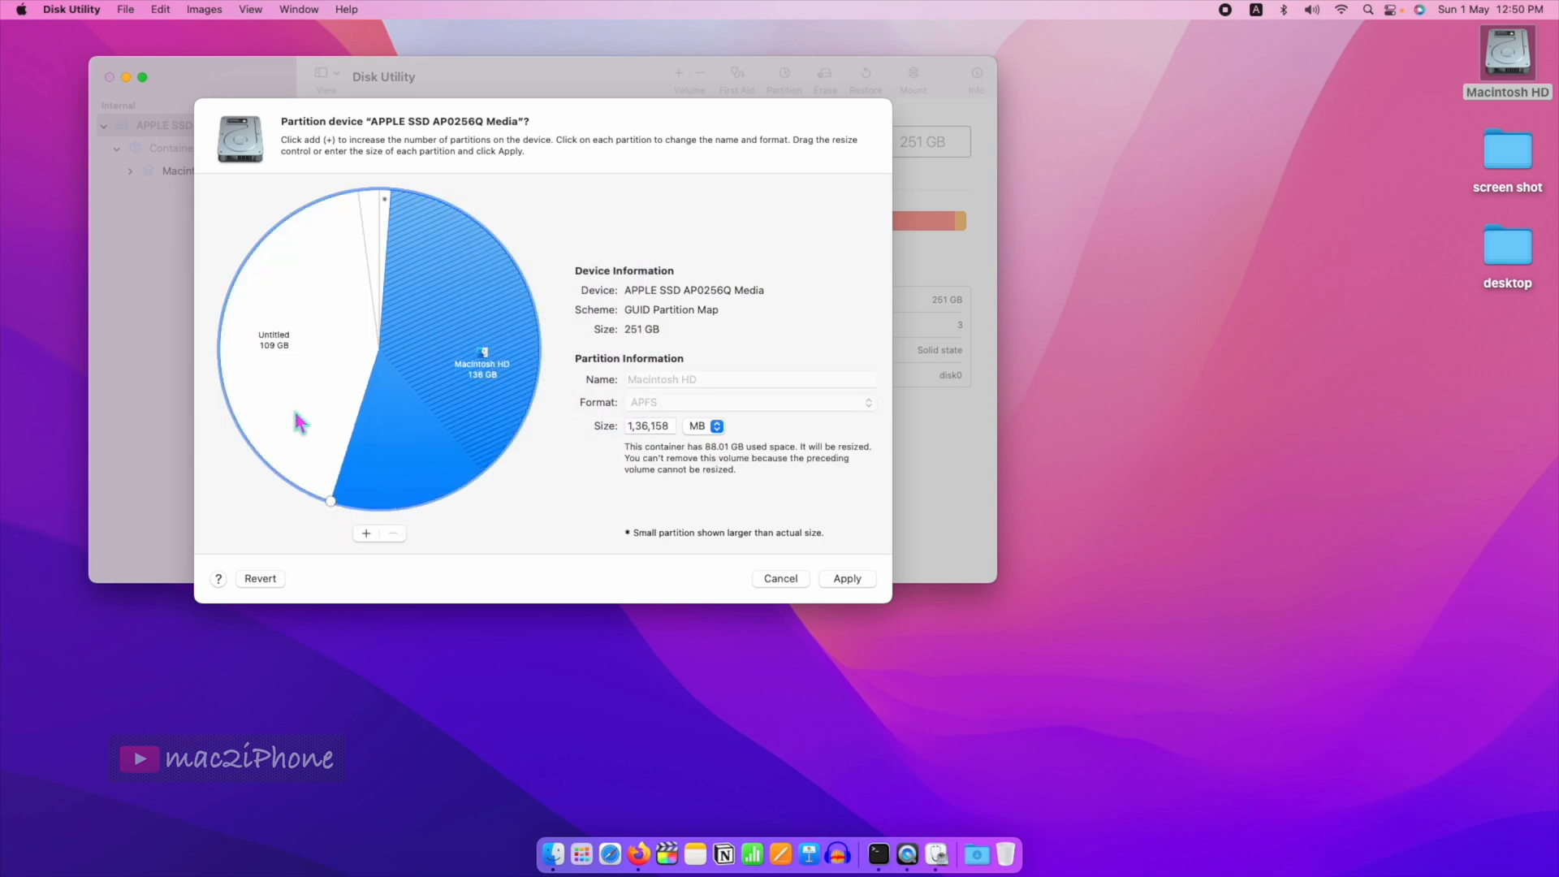
# Configure the new partition as 90 GB APFS named '2nd Mac' and apply the layout
pyautogui.click(299, 422)
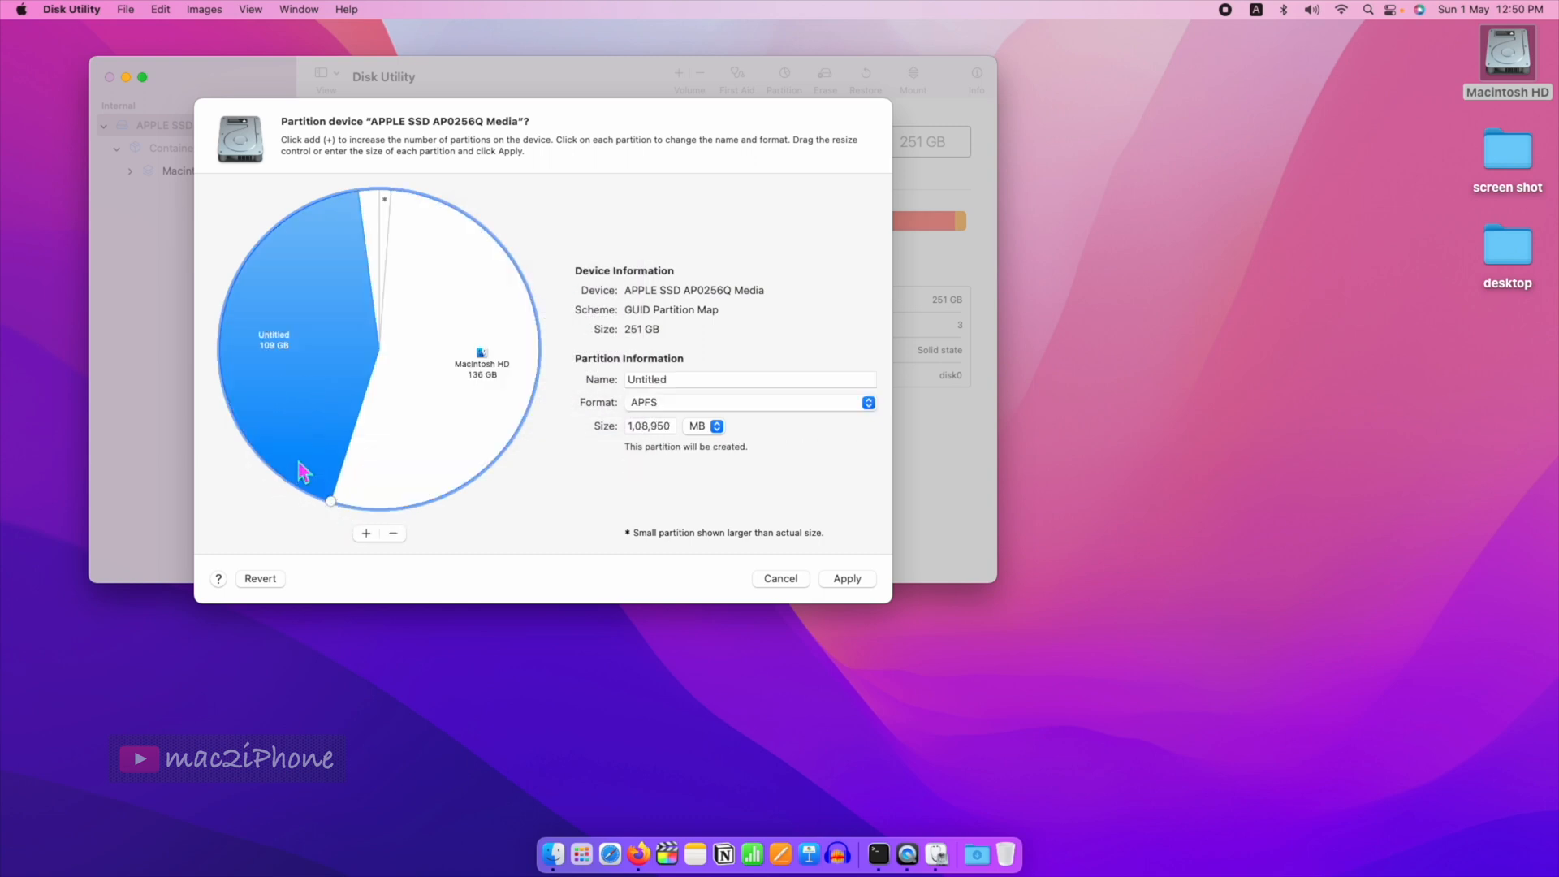
pyautogui.click(268, 343)
pyautogui.write('90')
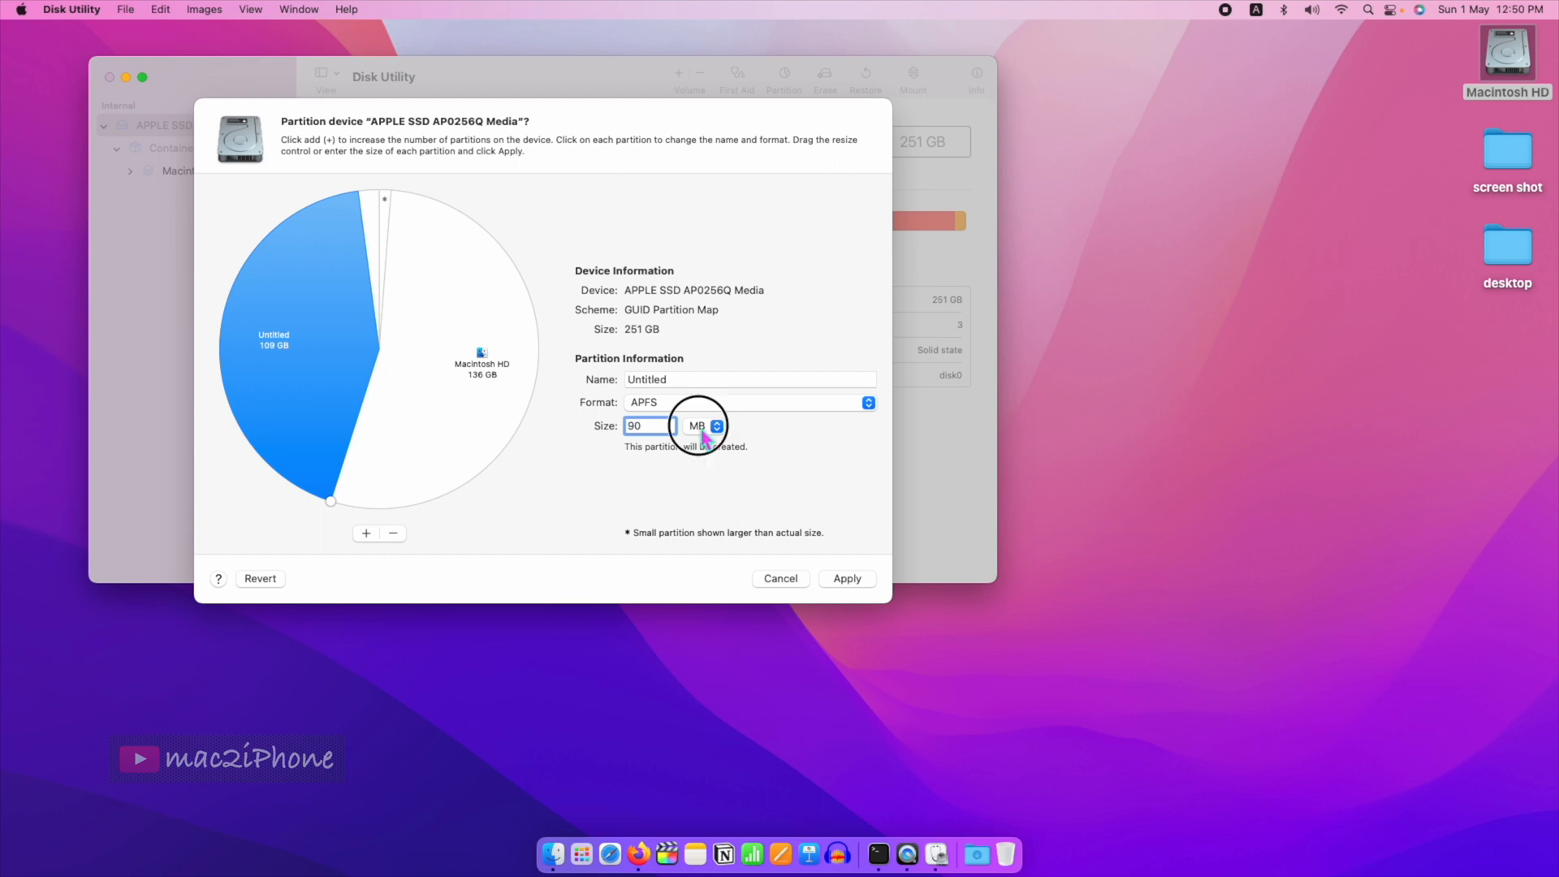
pyautogui.click(716, 422)
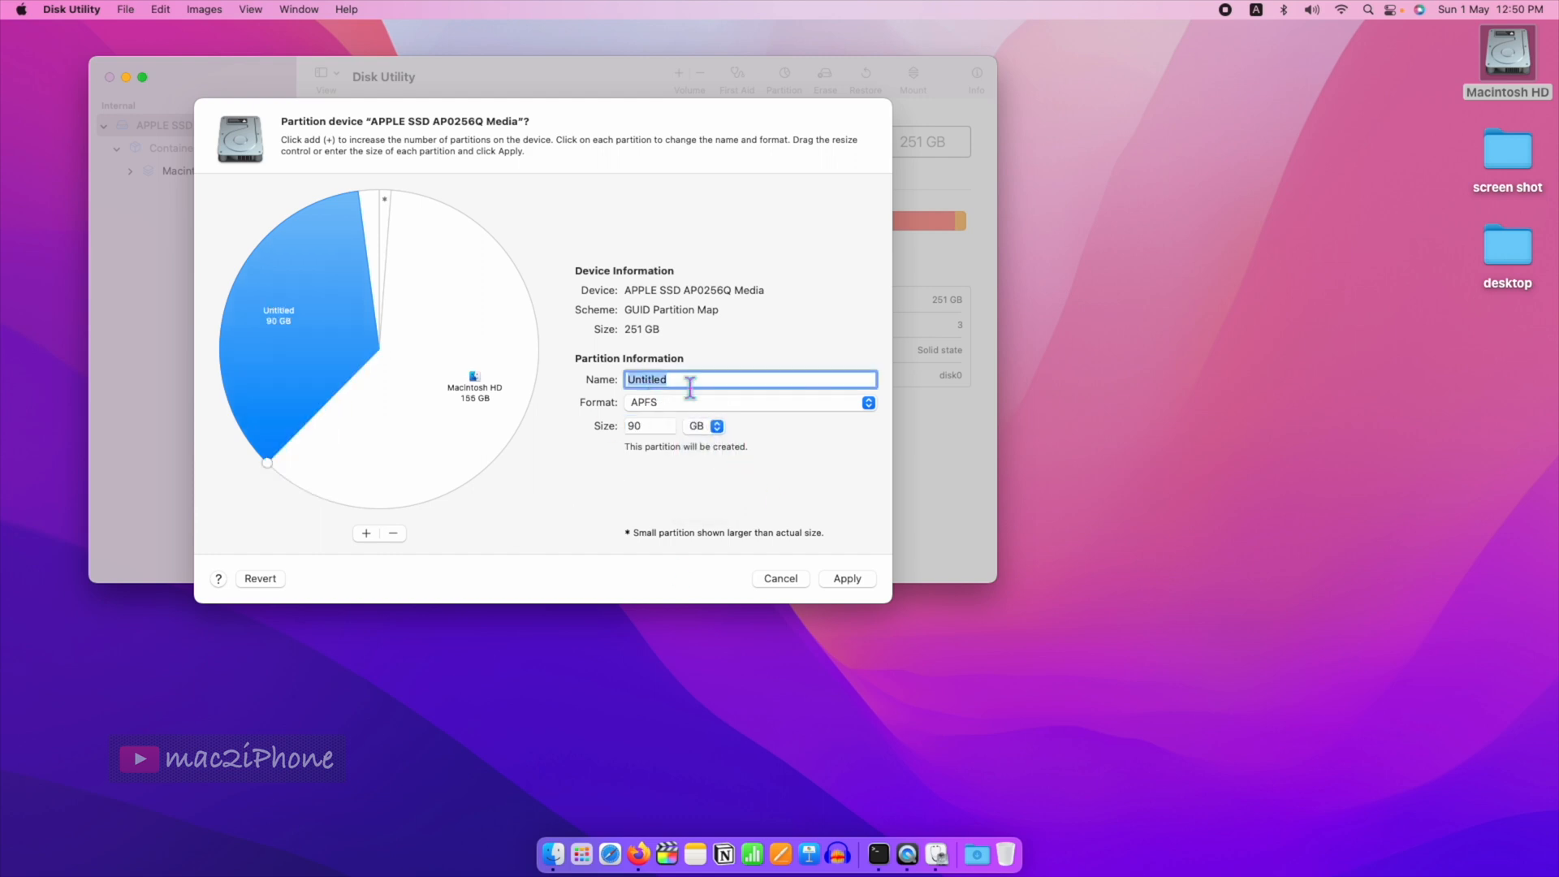
pyautogui.click(749, 401)
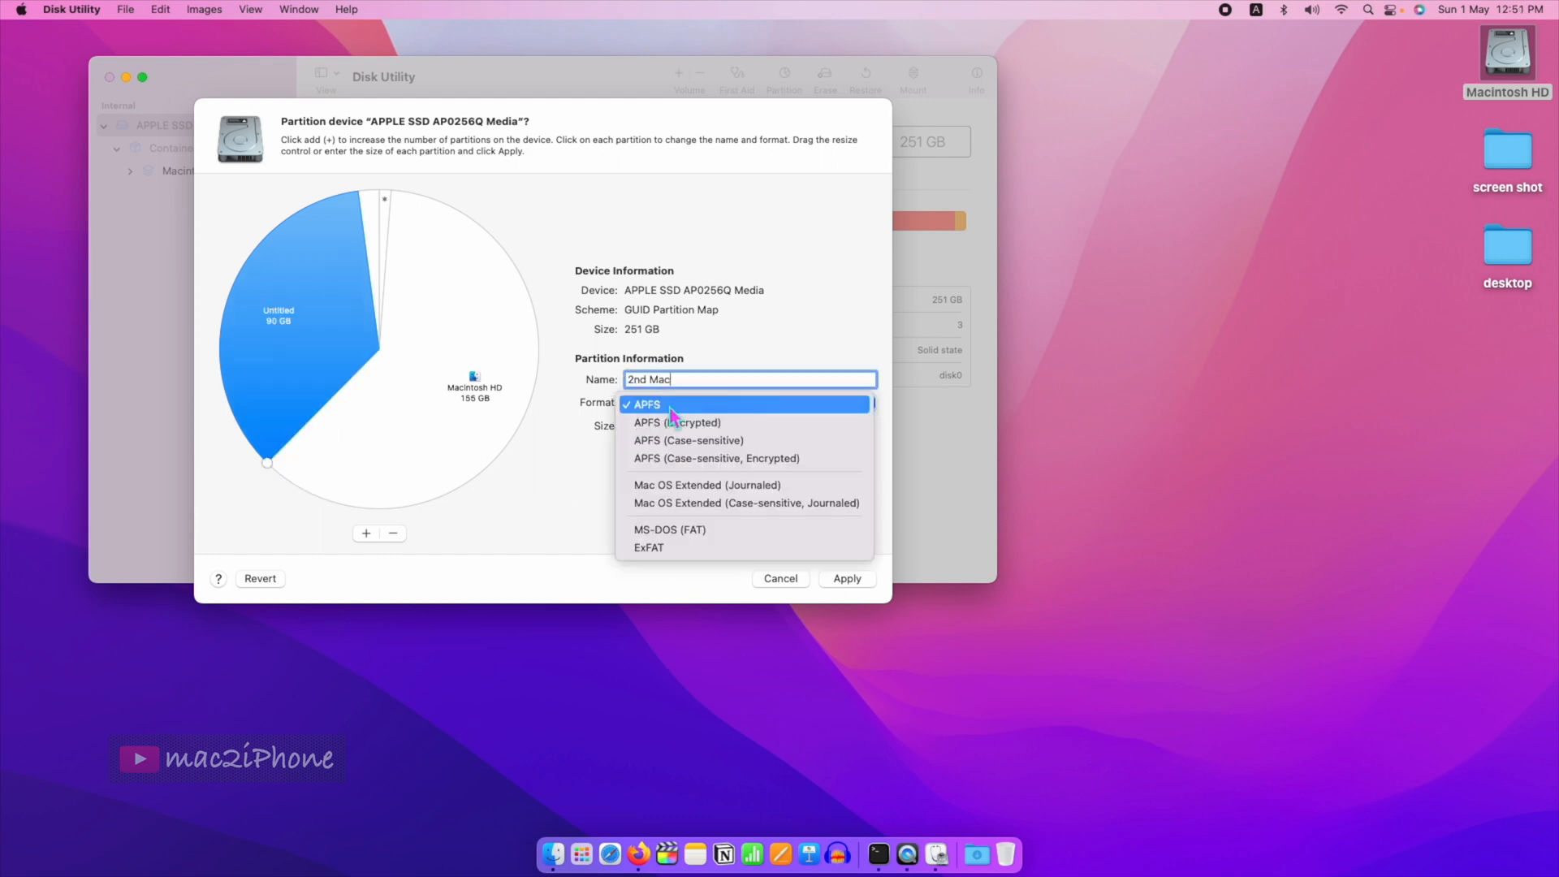
pyautogui.click(645, 404)
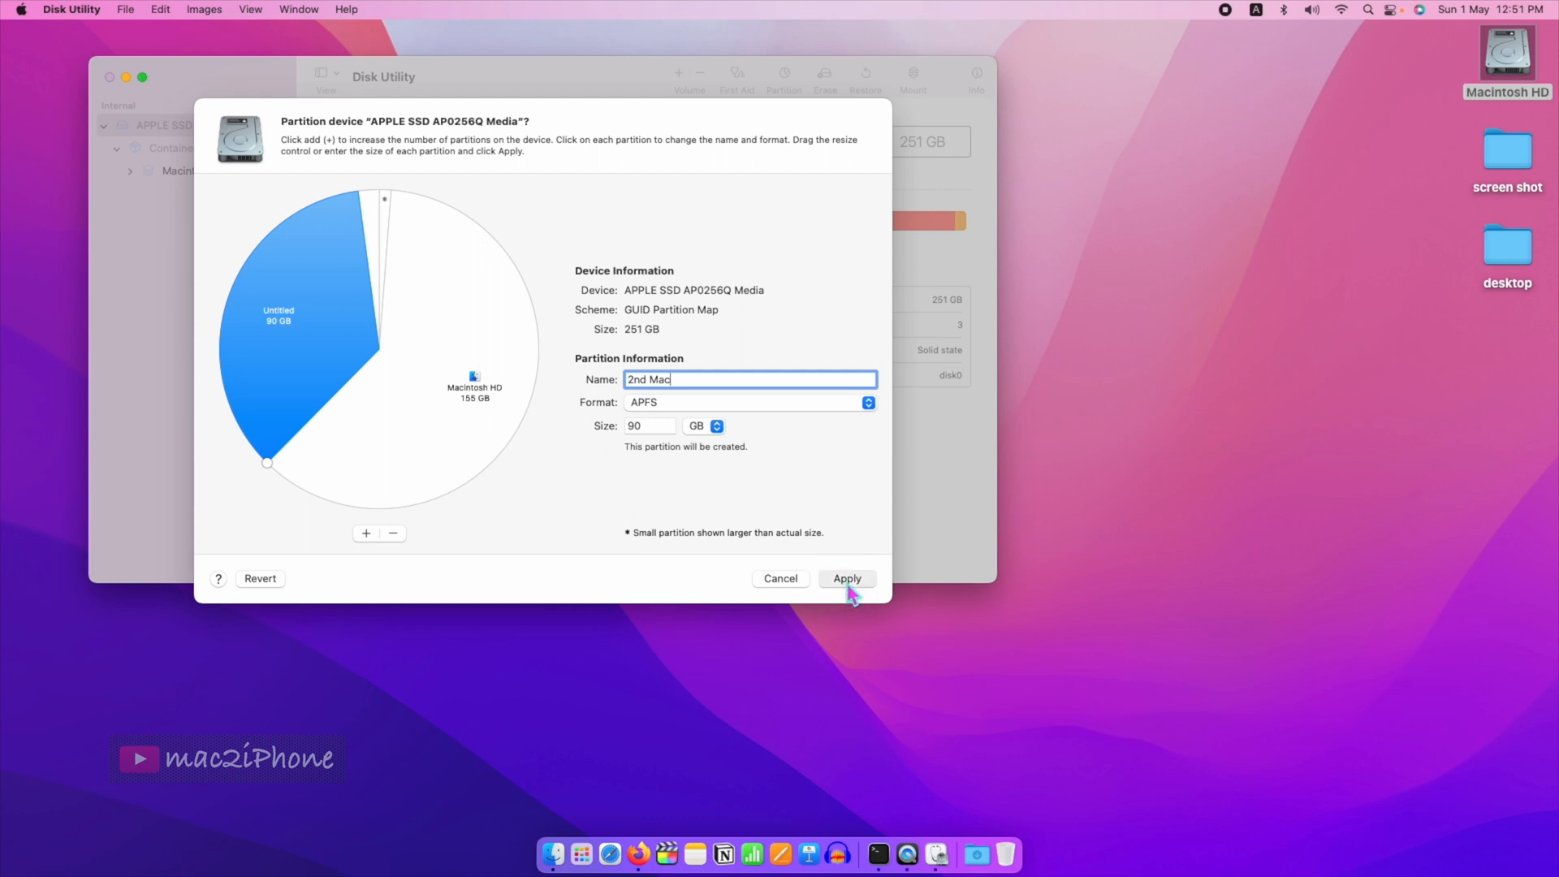
pyautogui.click(847, 578)
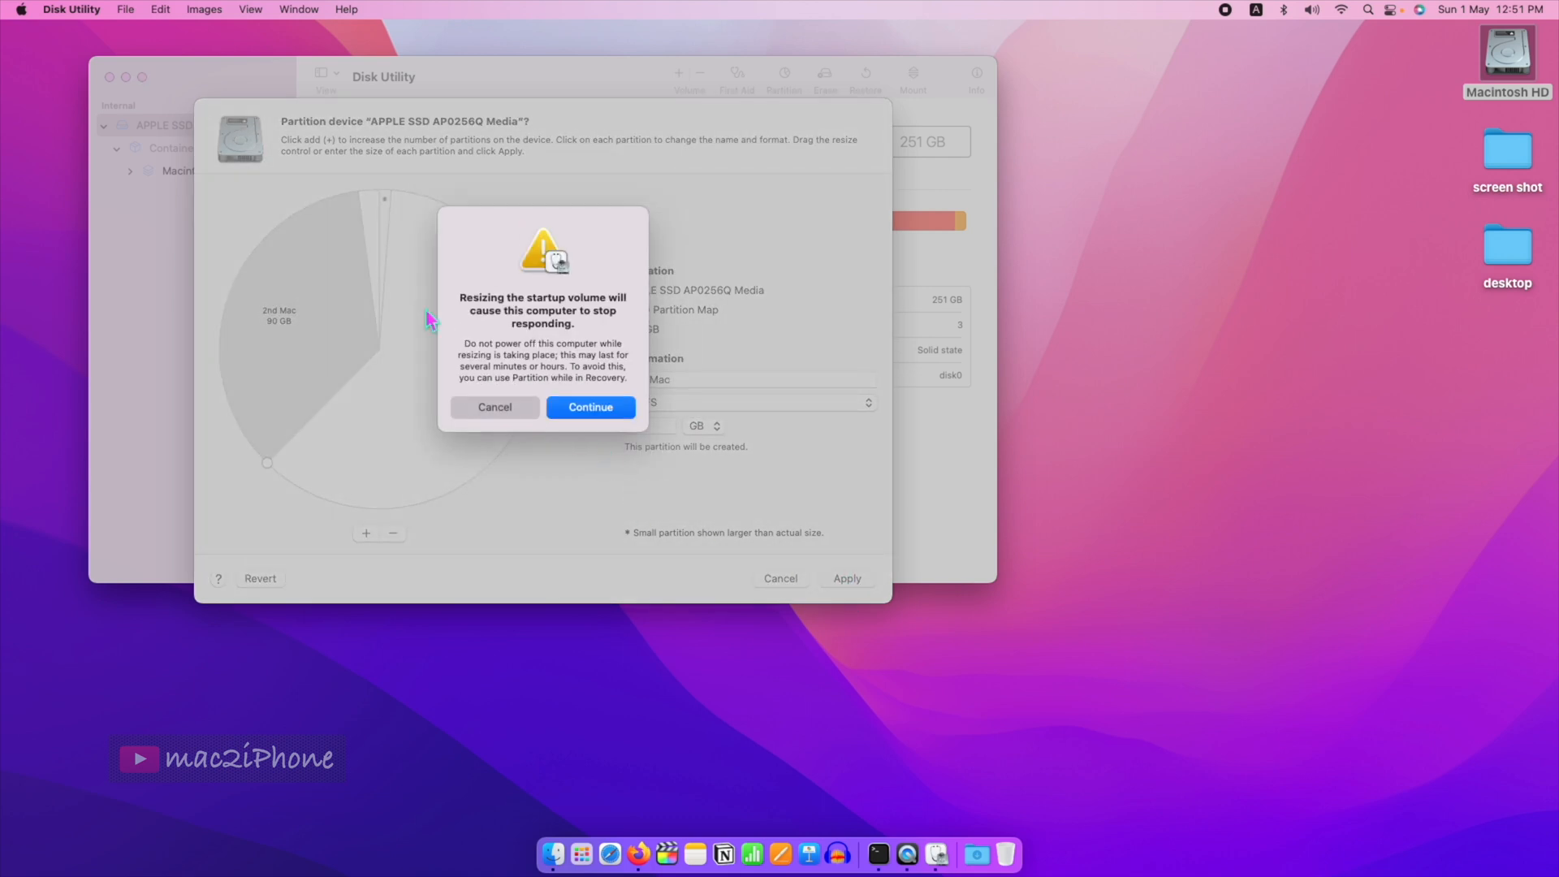
# Confirm resizing the startup volume, then go to the App Store
pyautogui.click(589, 406)
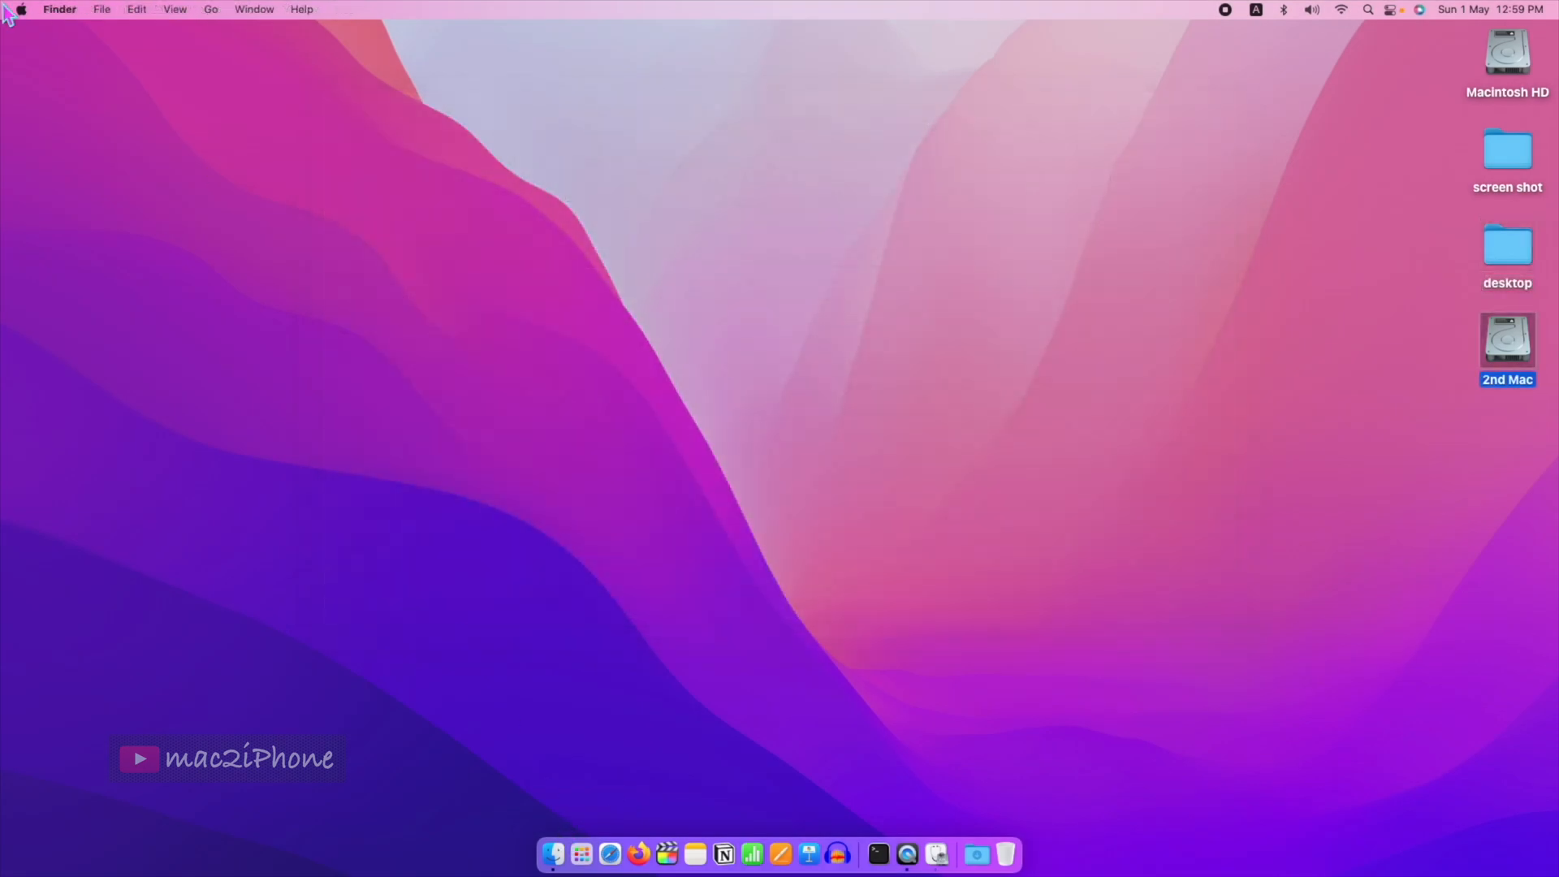
pyautogui.click(18, 9)
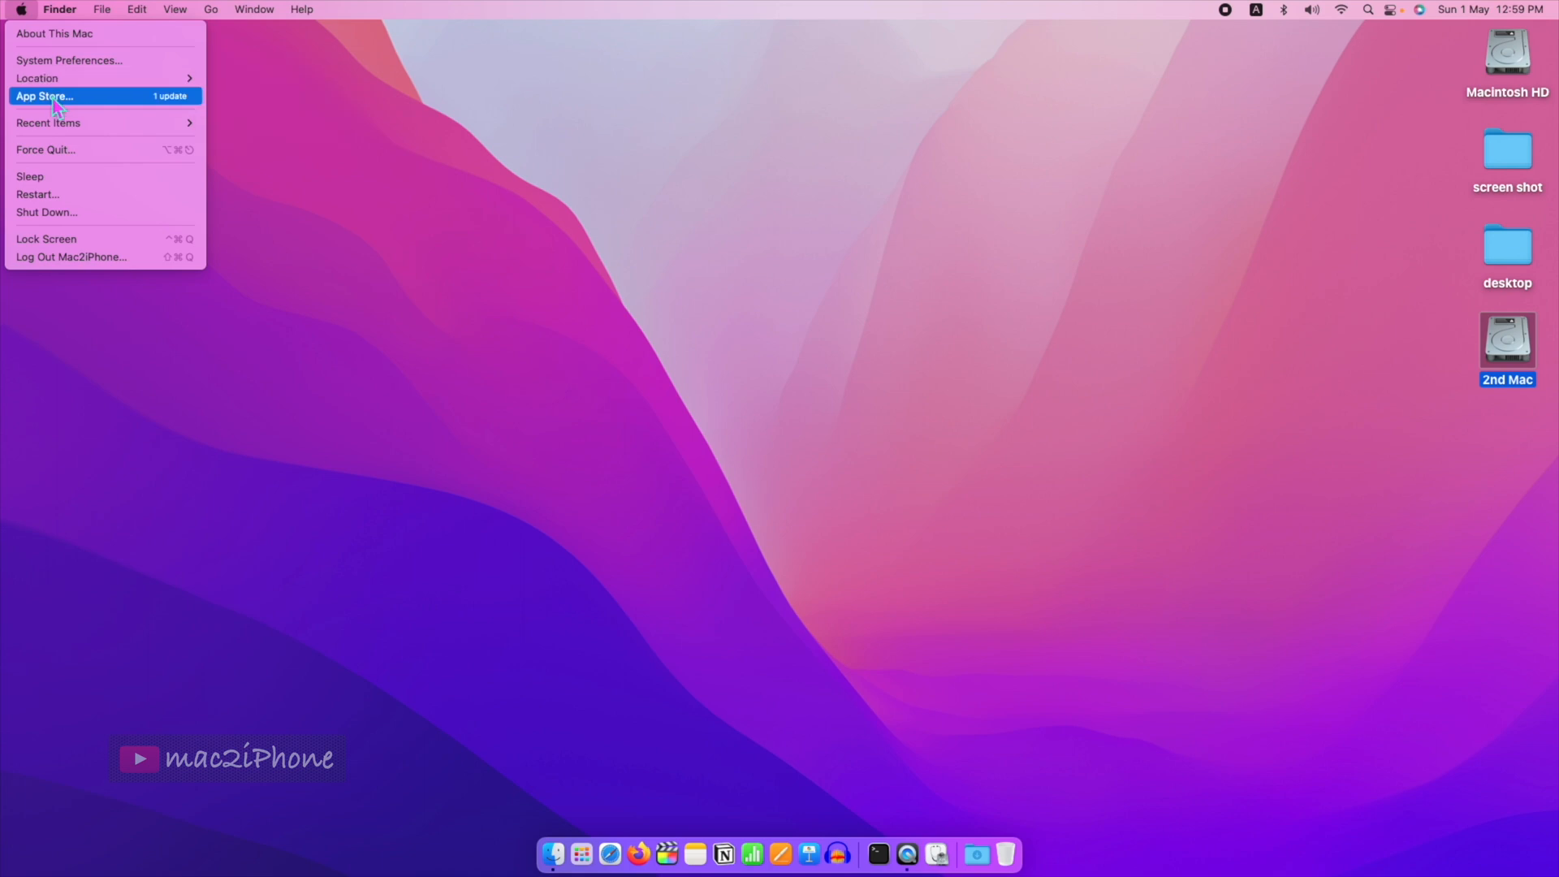
pyautogui.click(43, 96)
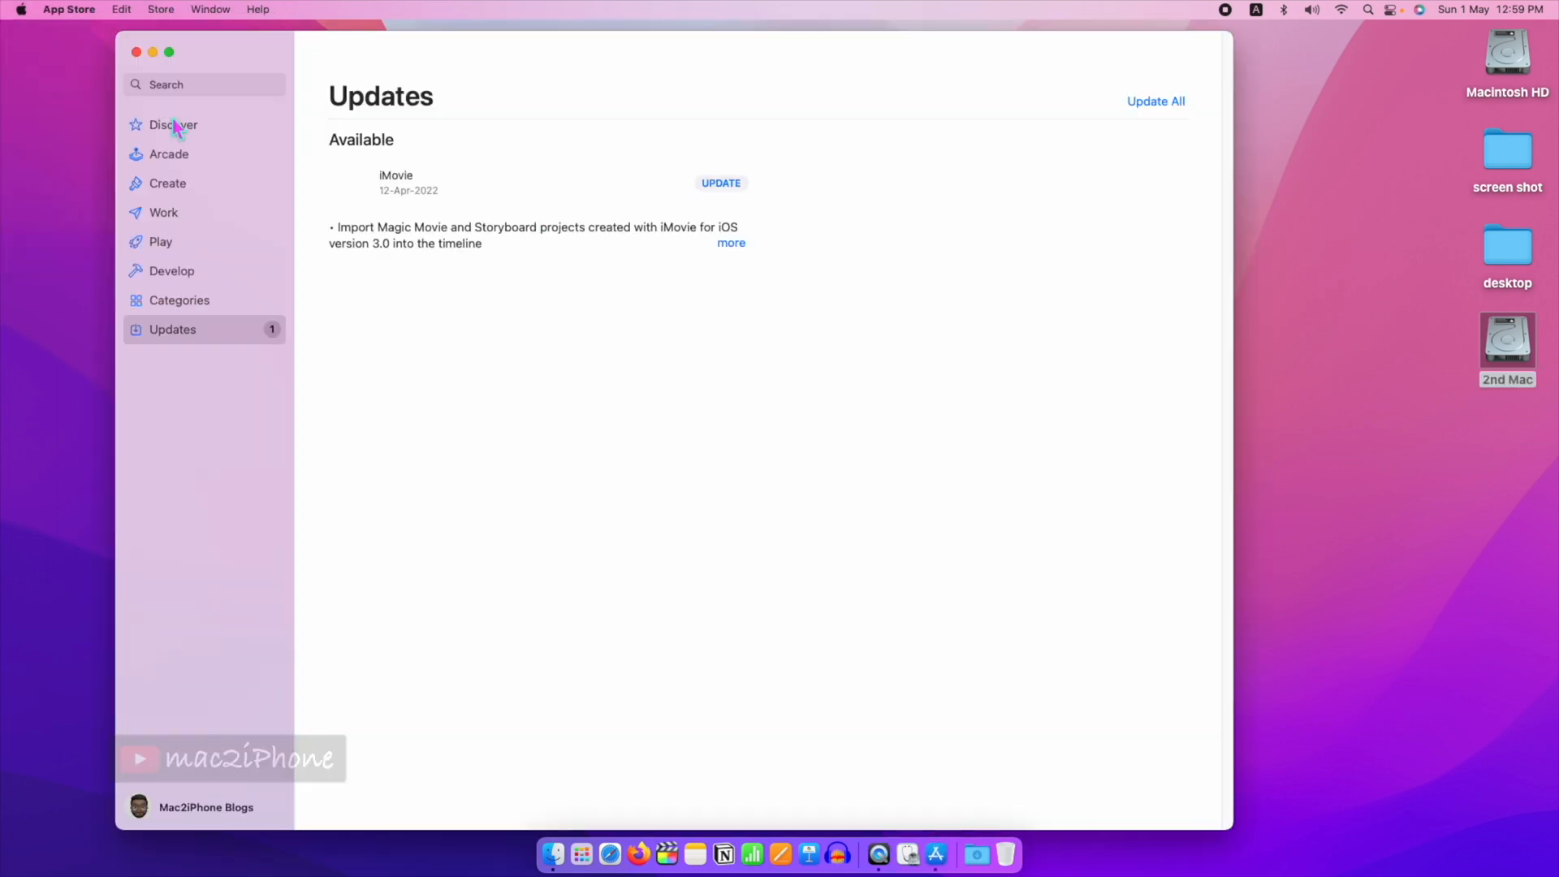
# Search 'macos' and download the macOS Monterey 12.3 installer
pyautogui.write('macos')
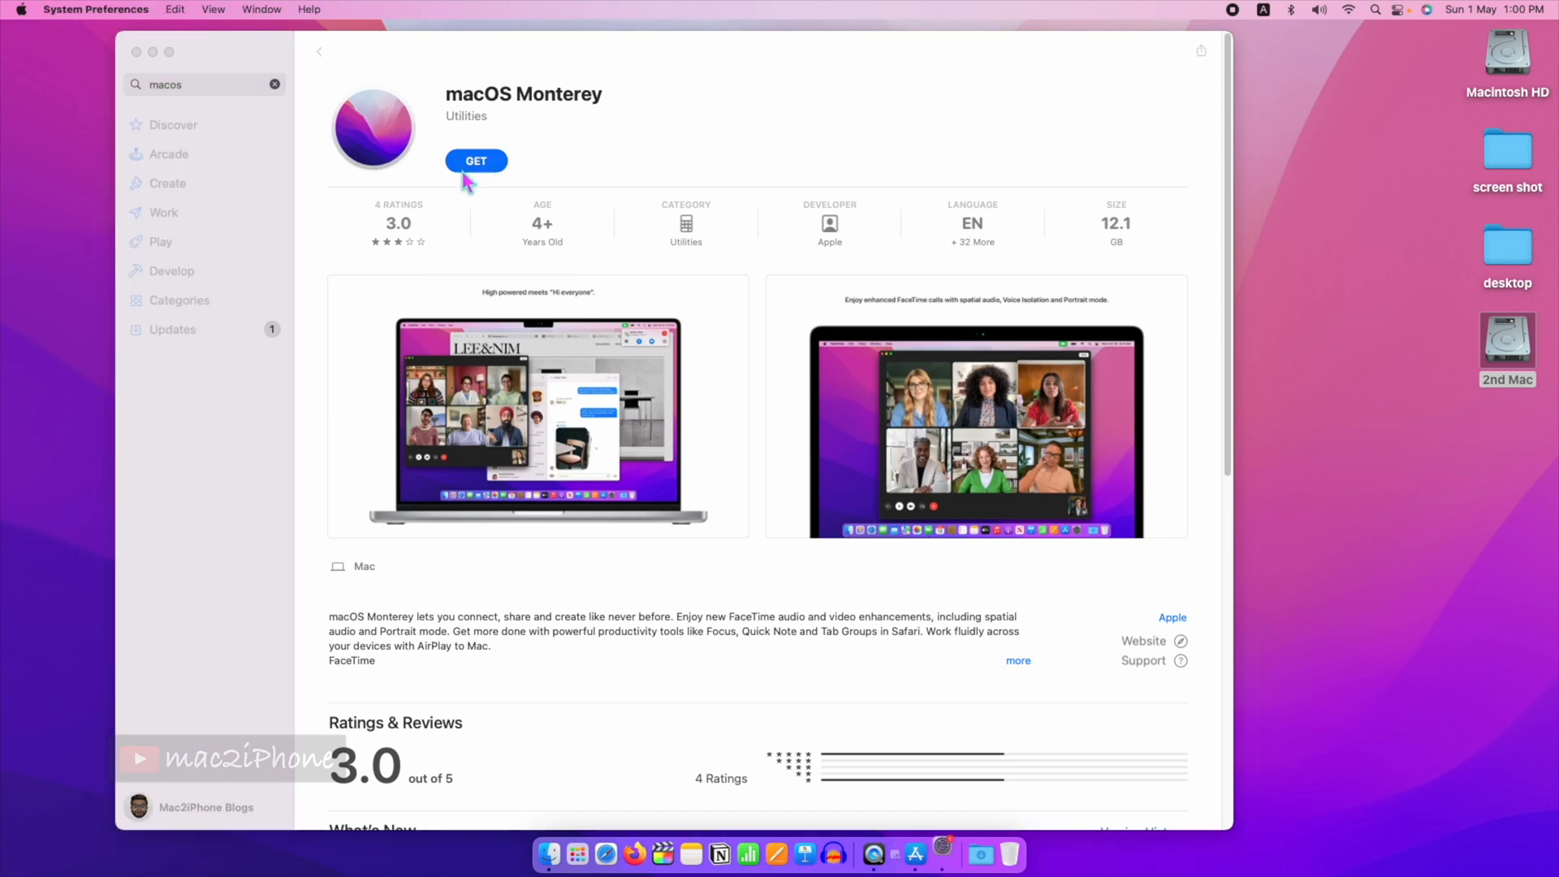
pyautogui.click(476, 161)
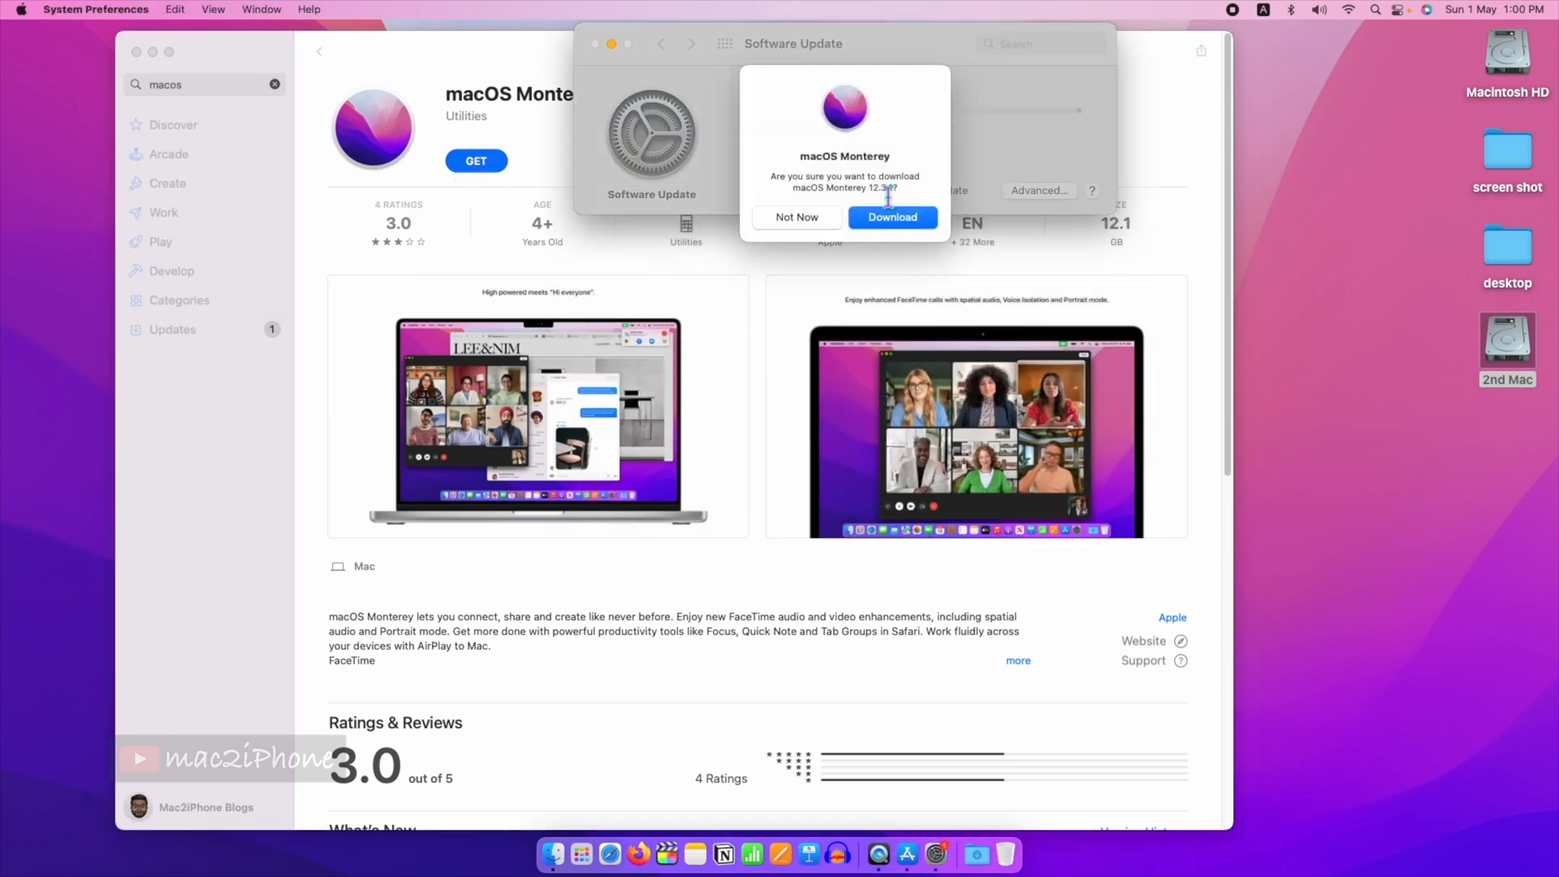
pyautogui.click(891, 216)
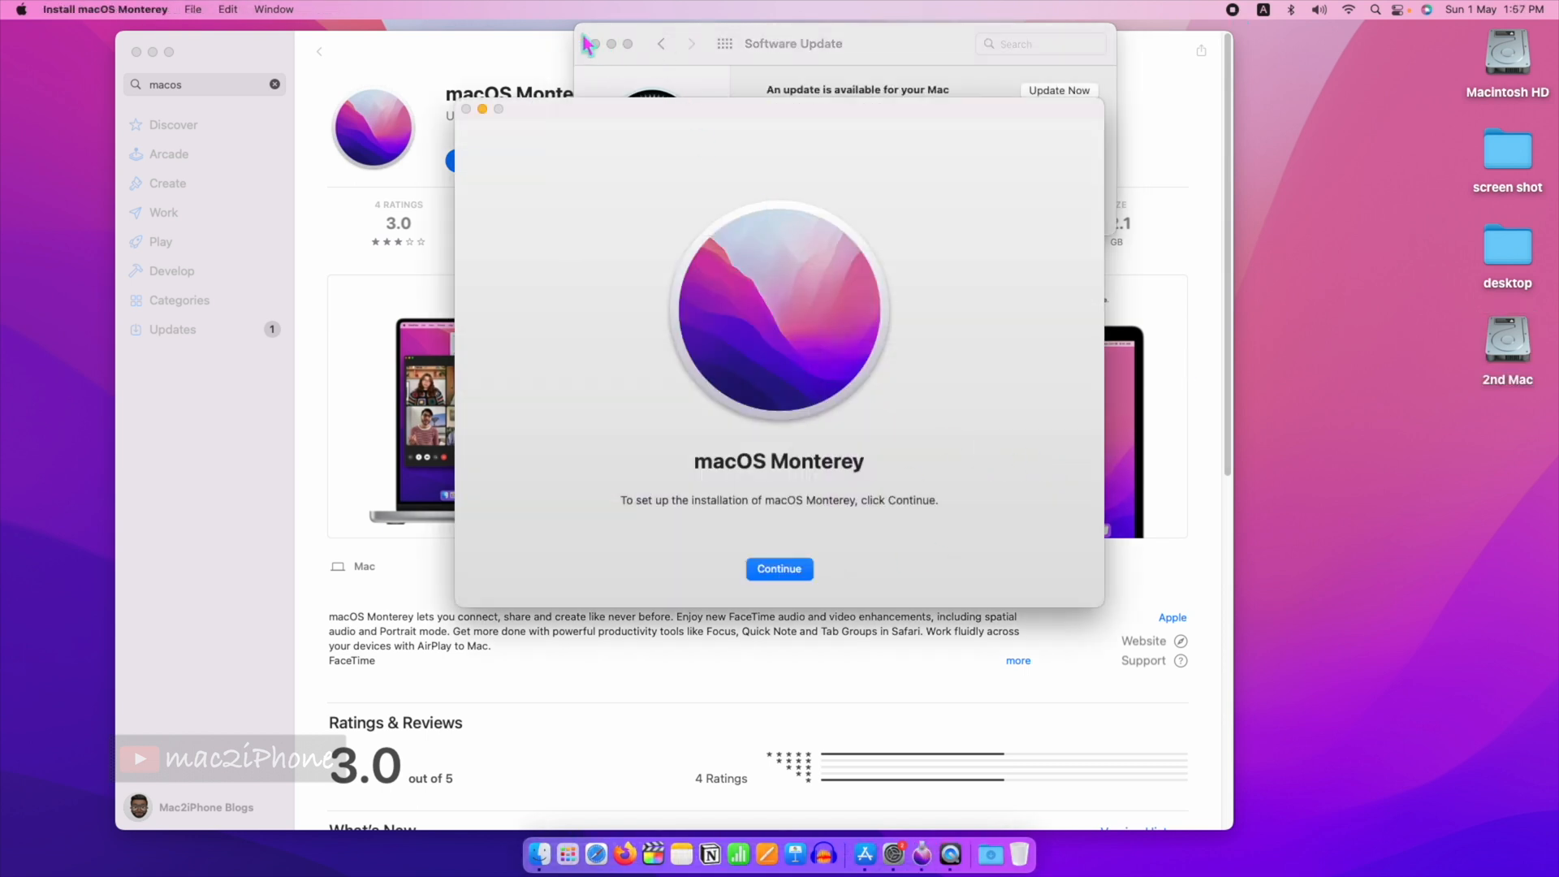
# Begin the Monterey installer and accept the software licence agreement
pyautogui.click(467, 109)
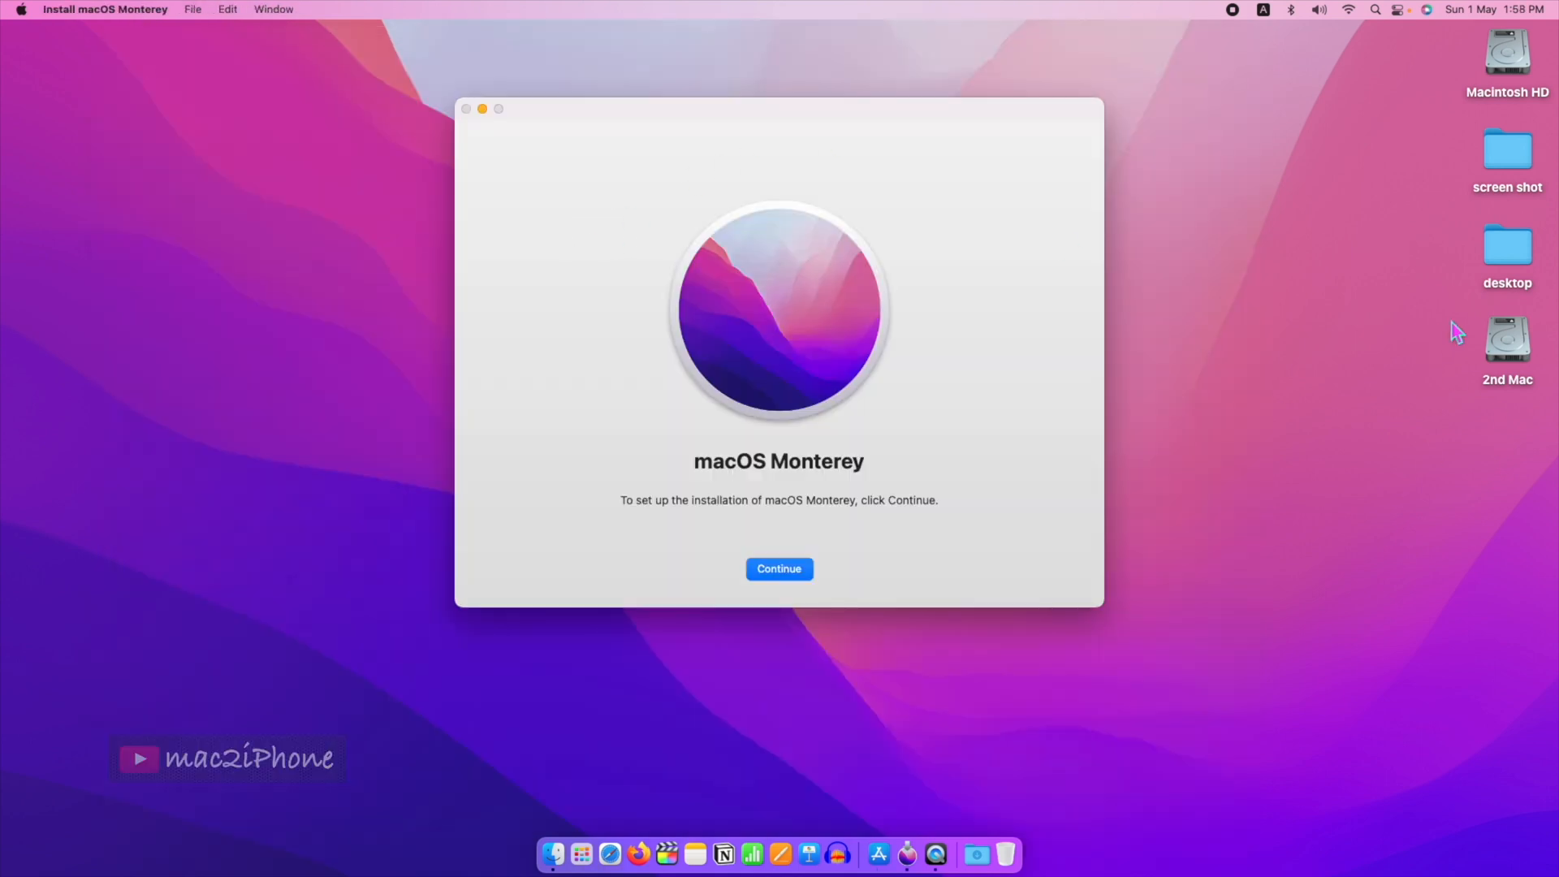
pyautogui.click(1507, 343)
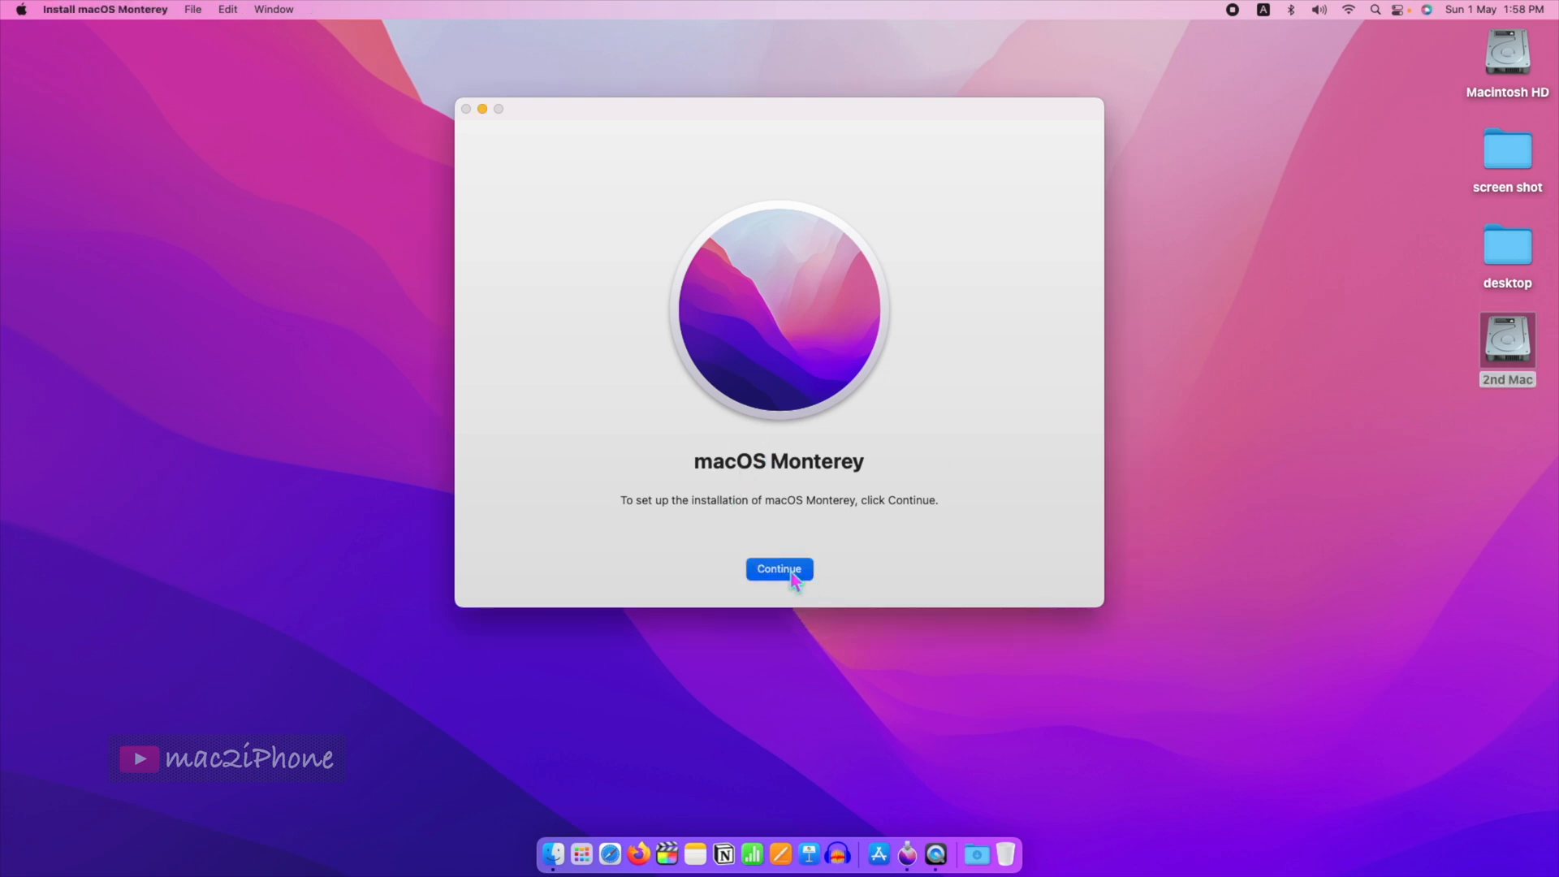
pyautogui.click(778, 569)
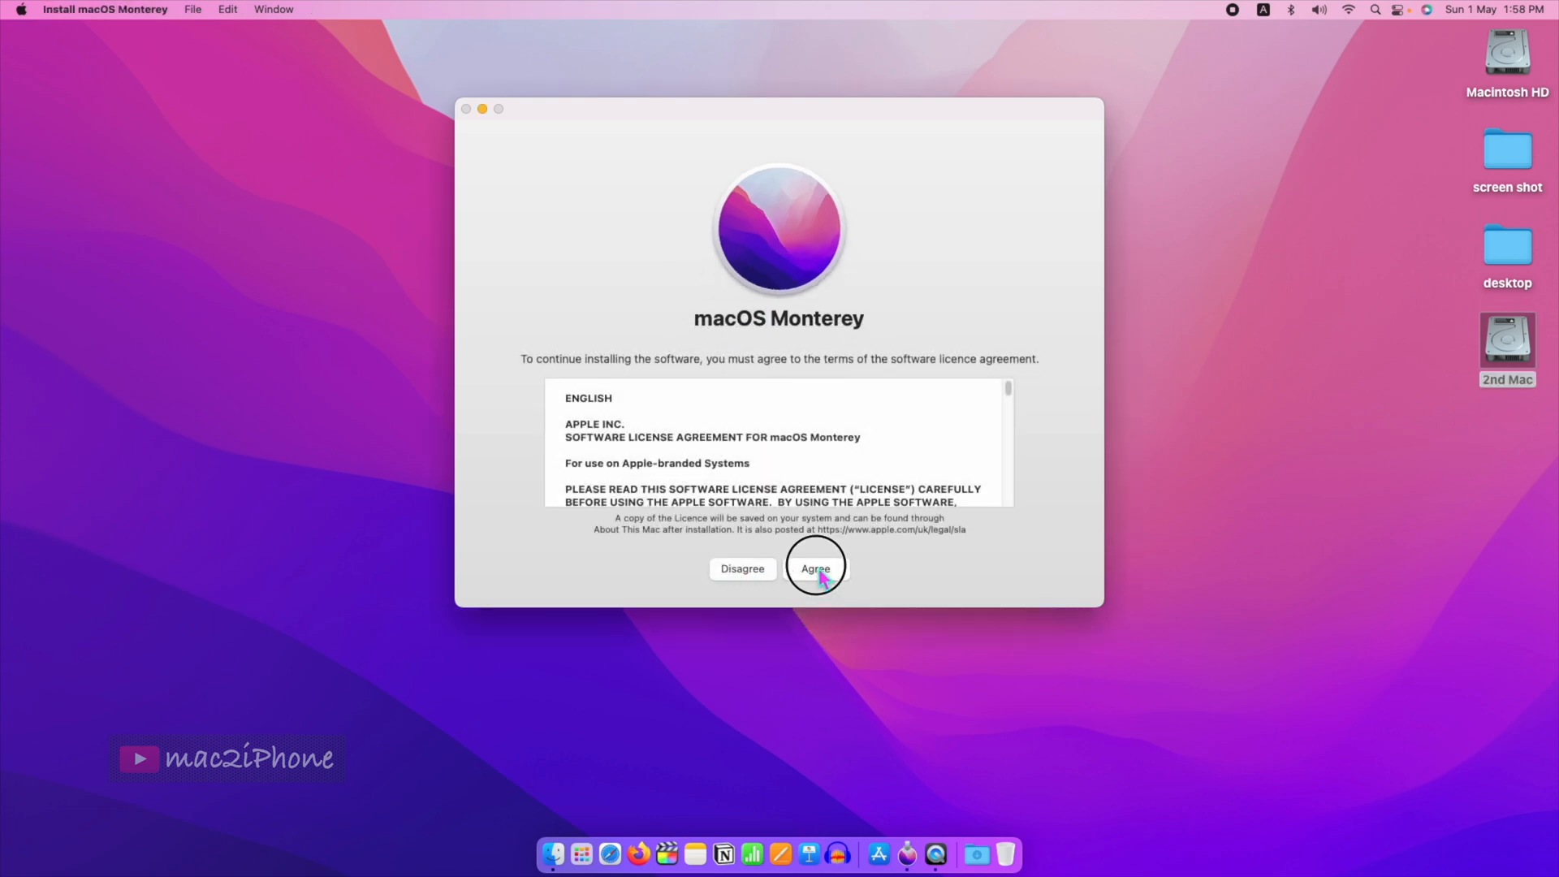
pyautogui.click(814, 569)
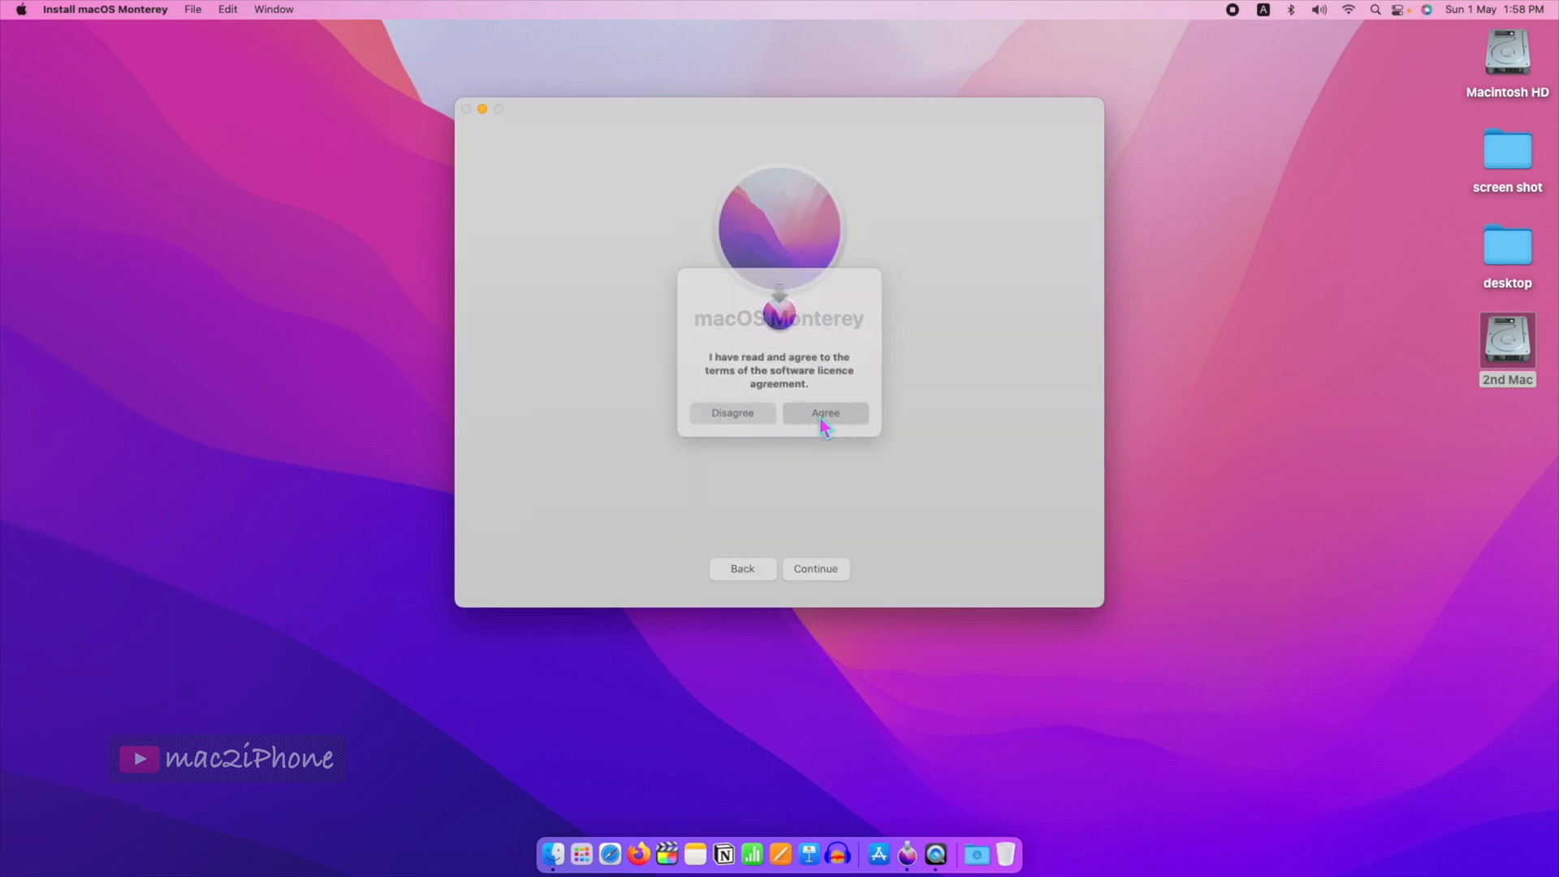
pyautogui.click(825, 413)
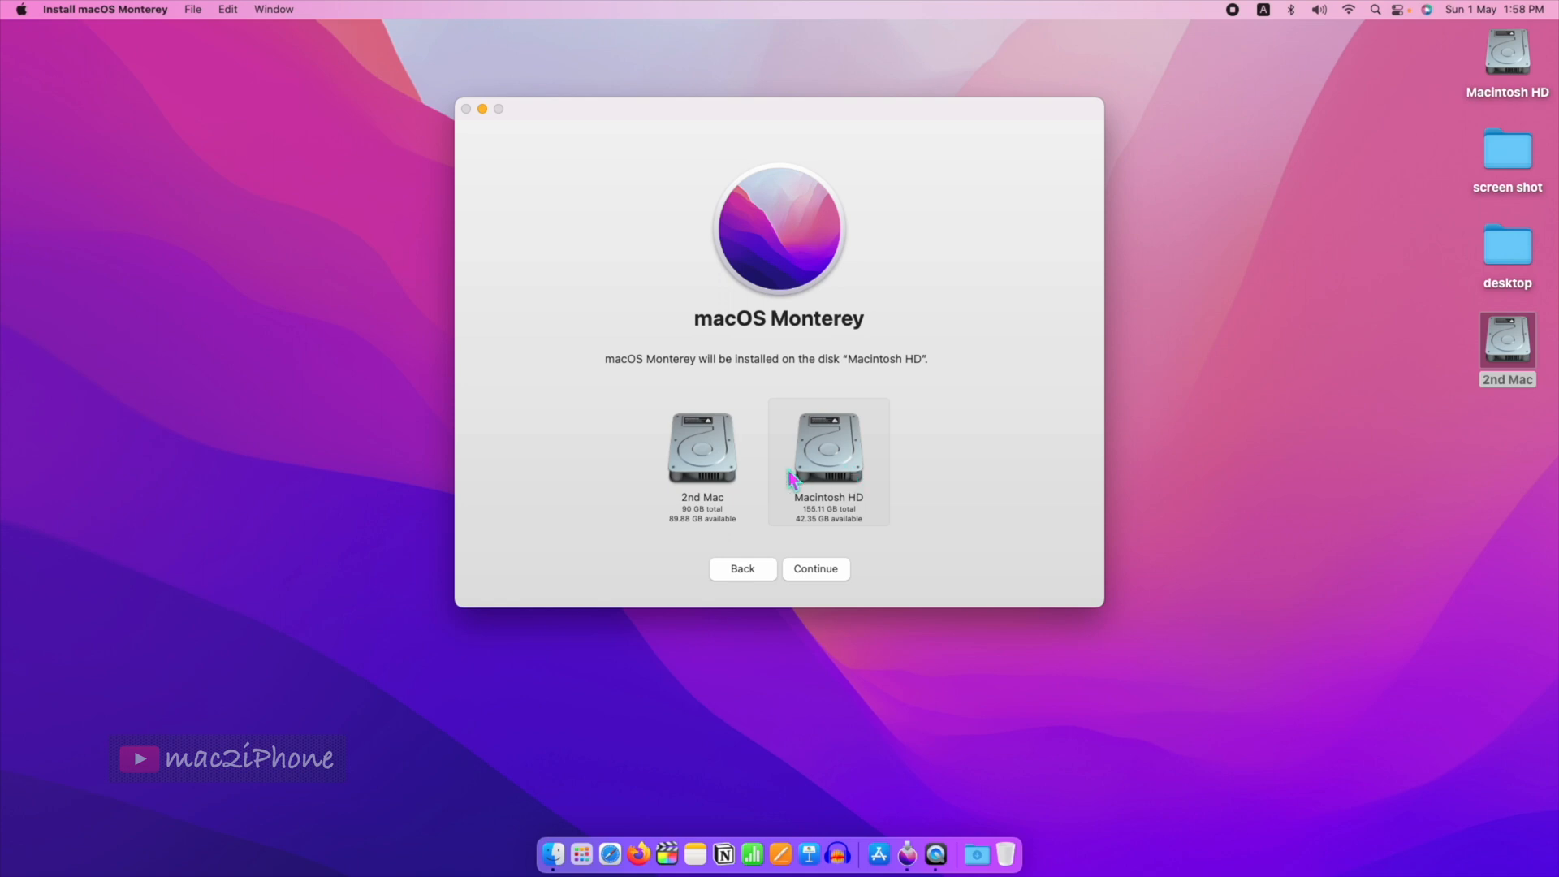
# Target the 2nd Mac disk, set the owner account with copied settings, and start installing with the password
pyautogui.click(702, 453)
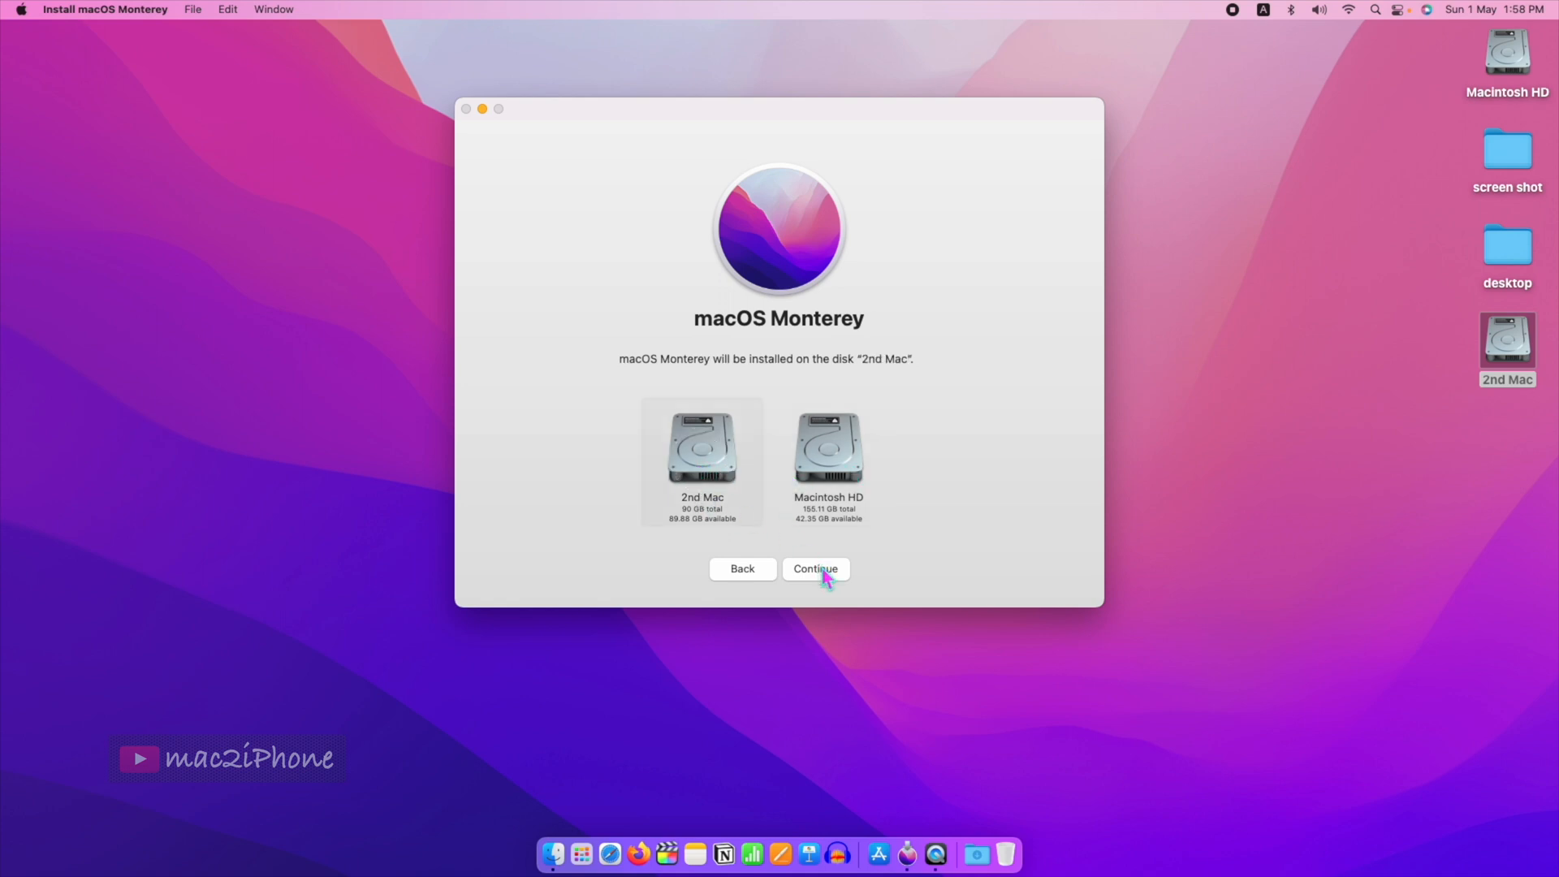
pyautogui.click(814, 568)
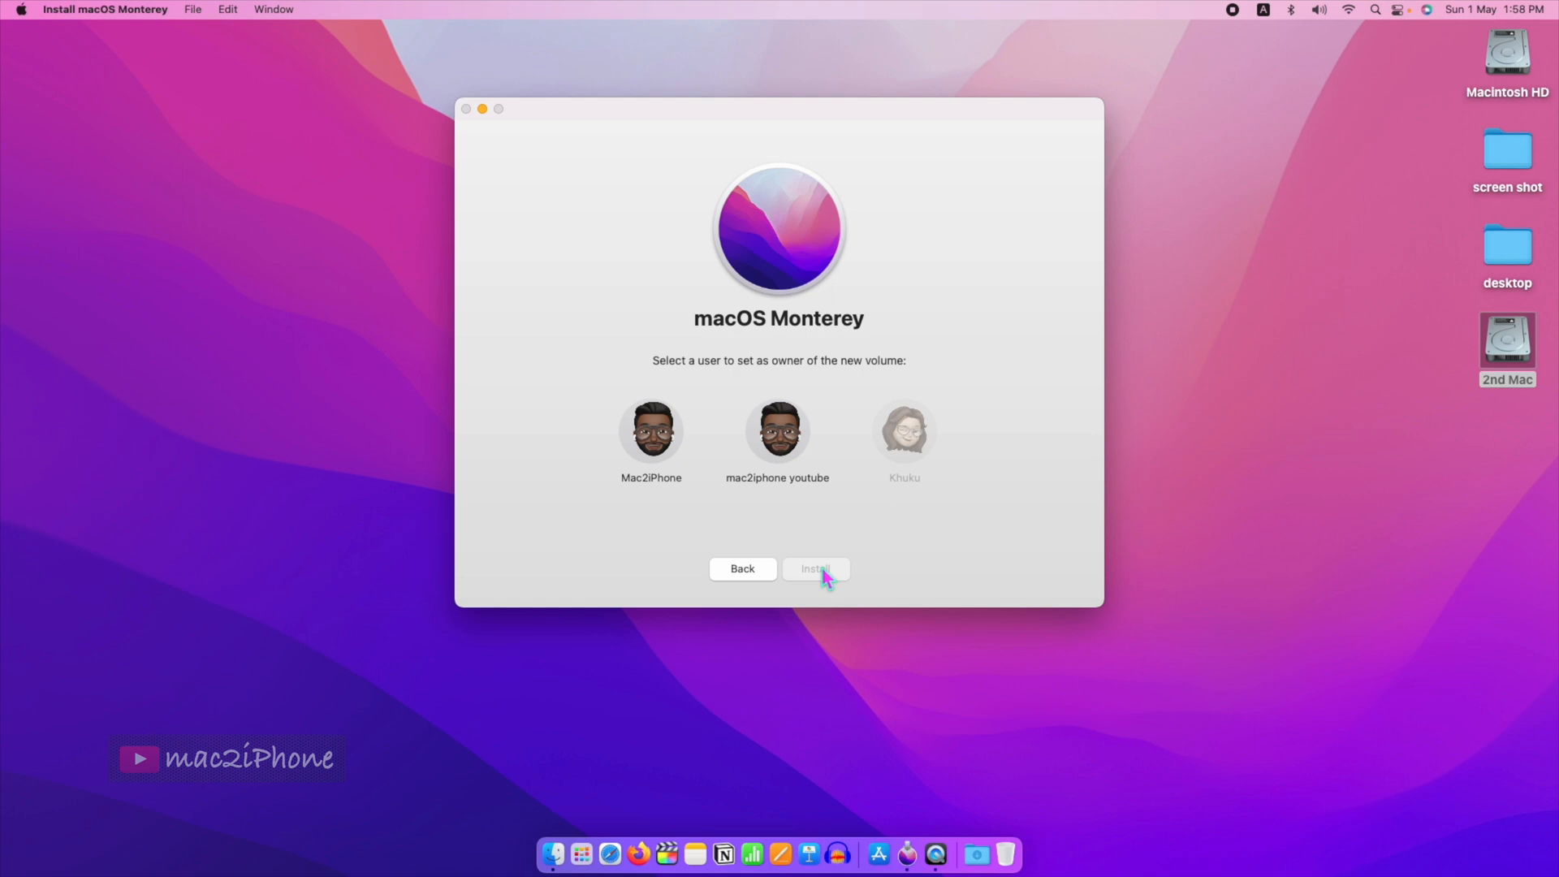
pyautogui.click(651, 430)
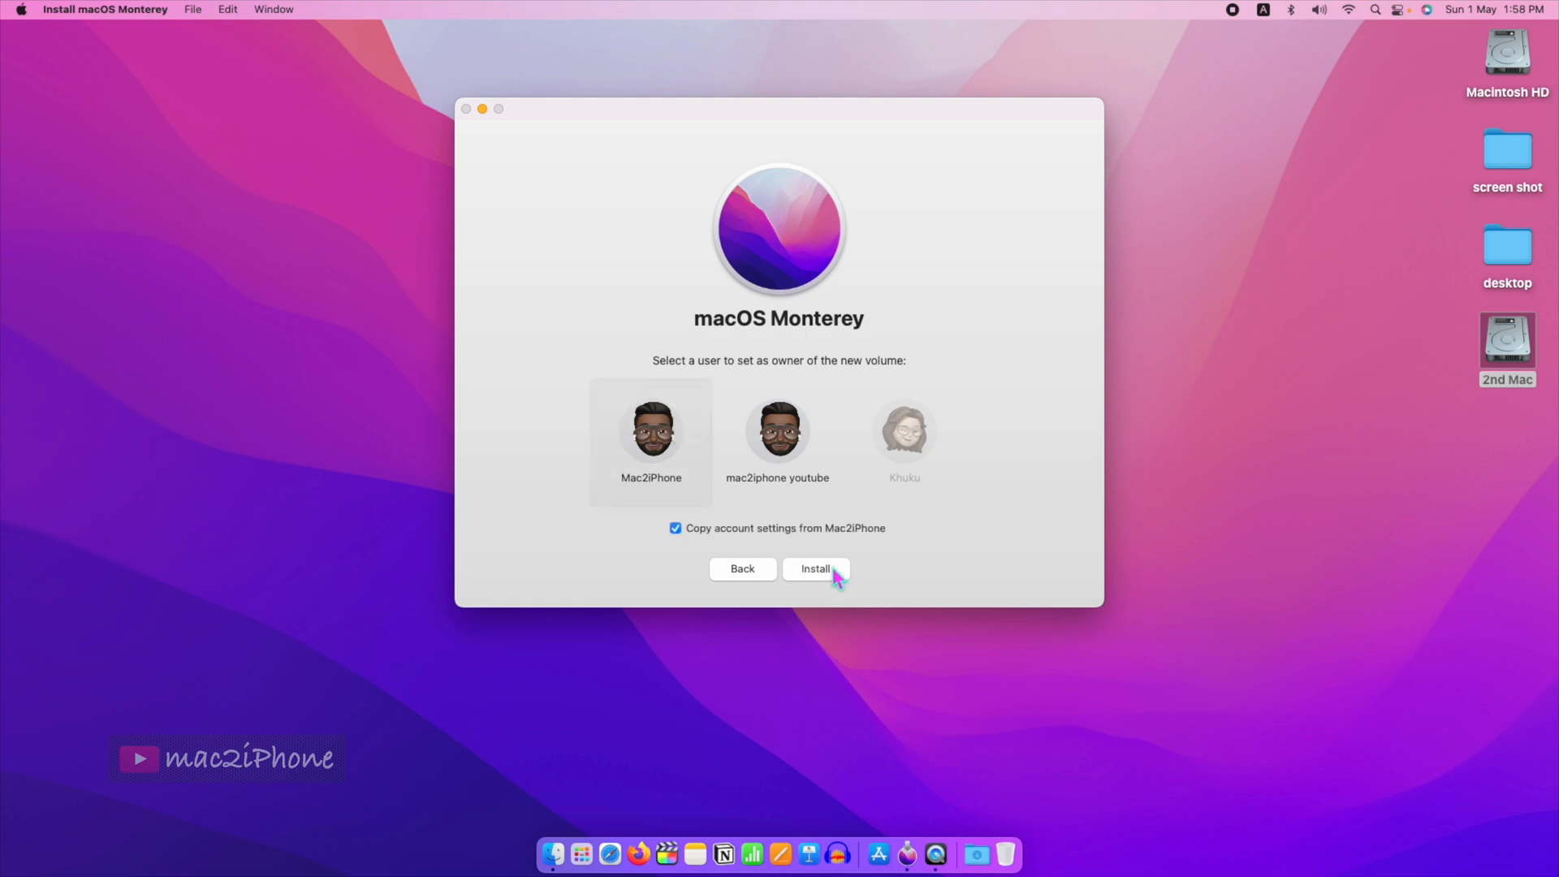
pyautogui.click(813, 568)
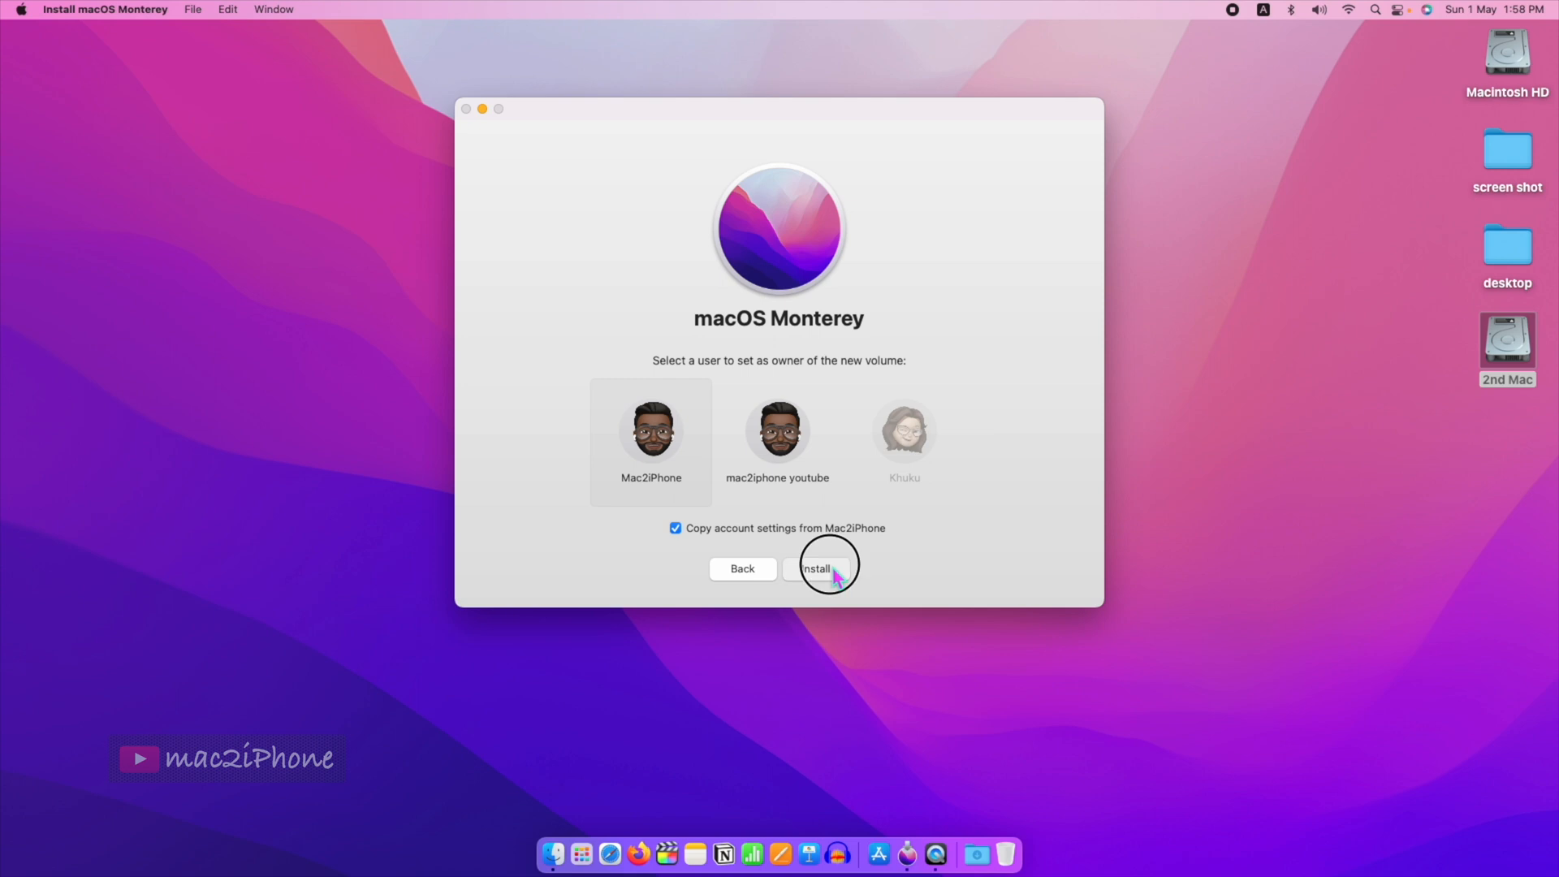
pyautogui.click(814, 569)
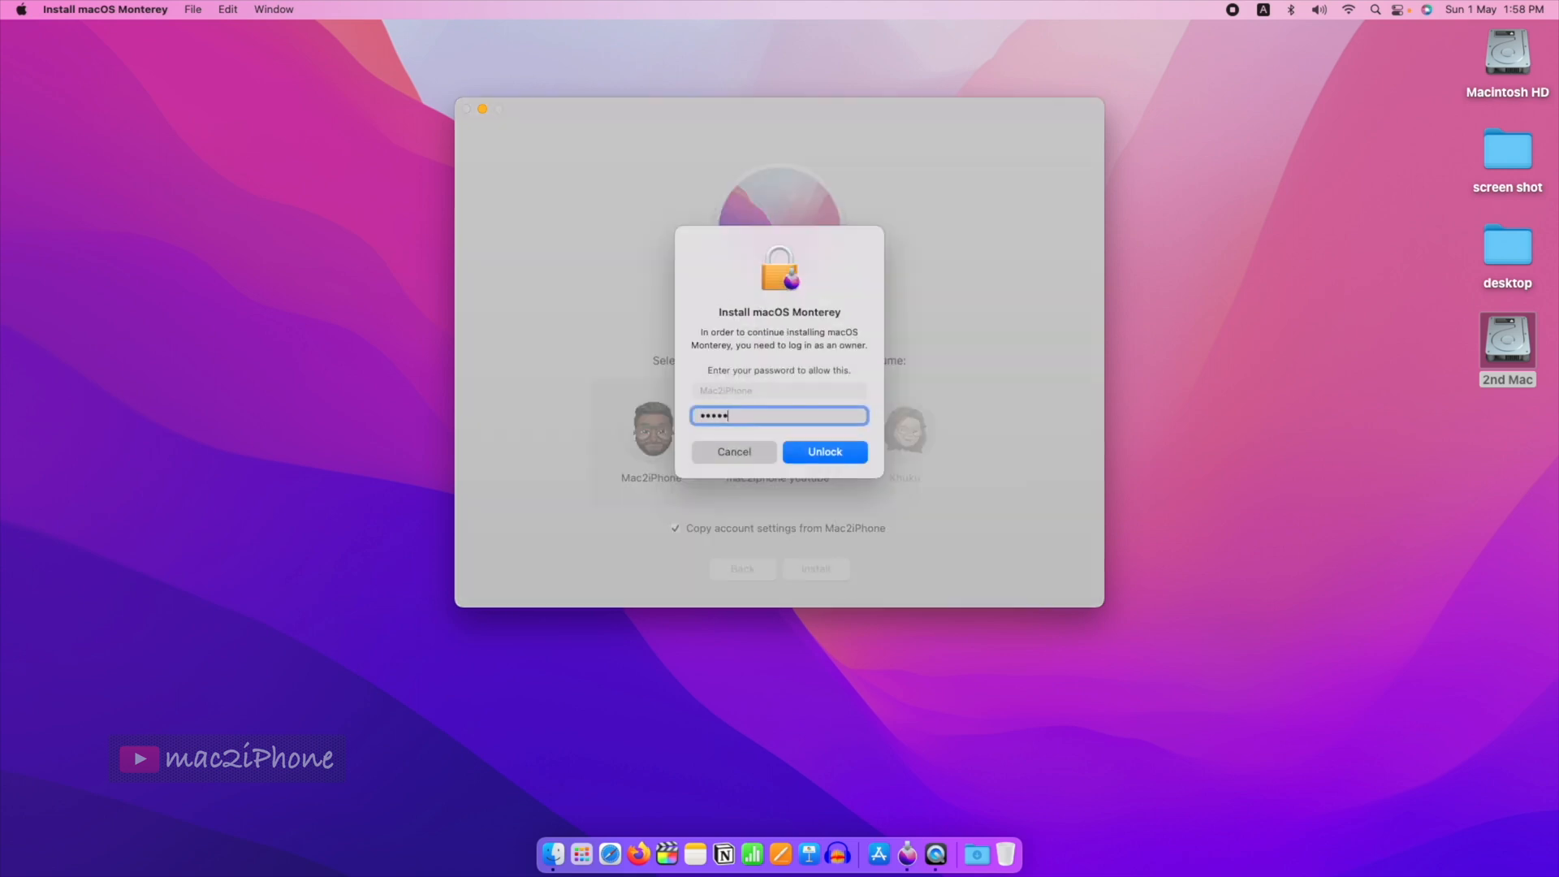
pyautogui.click(823, 452)
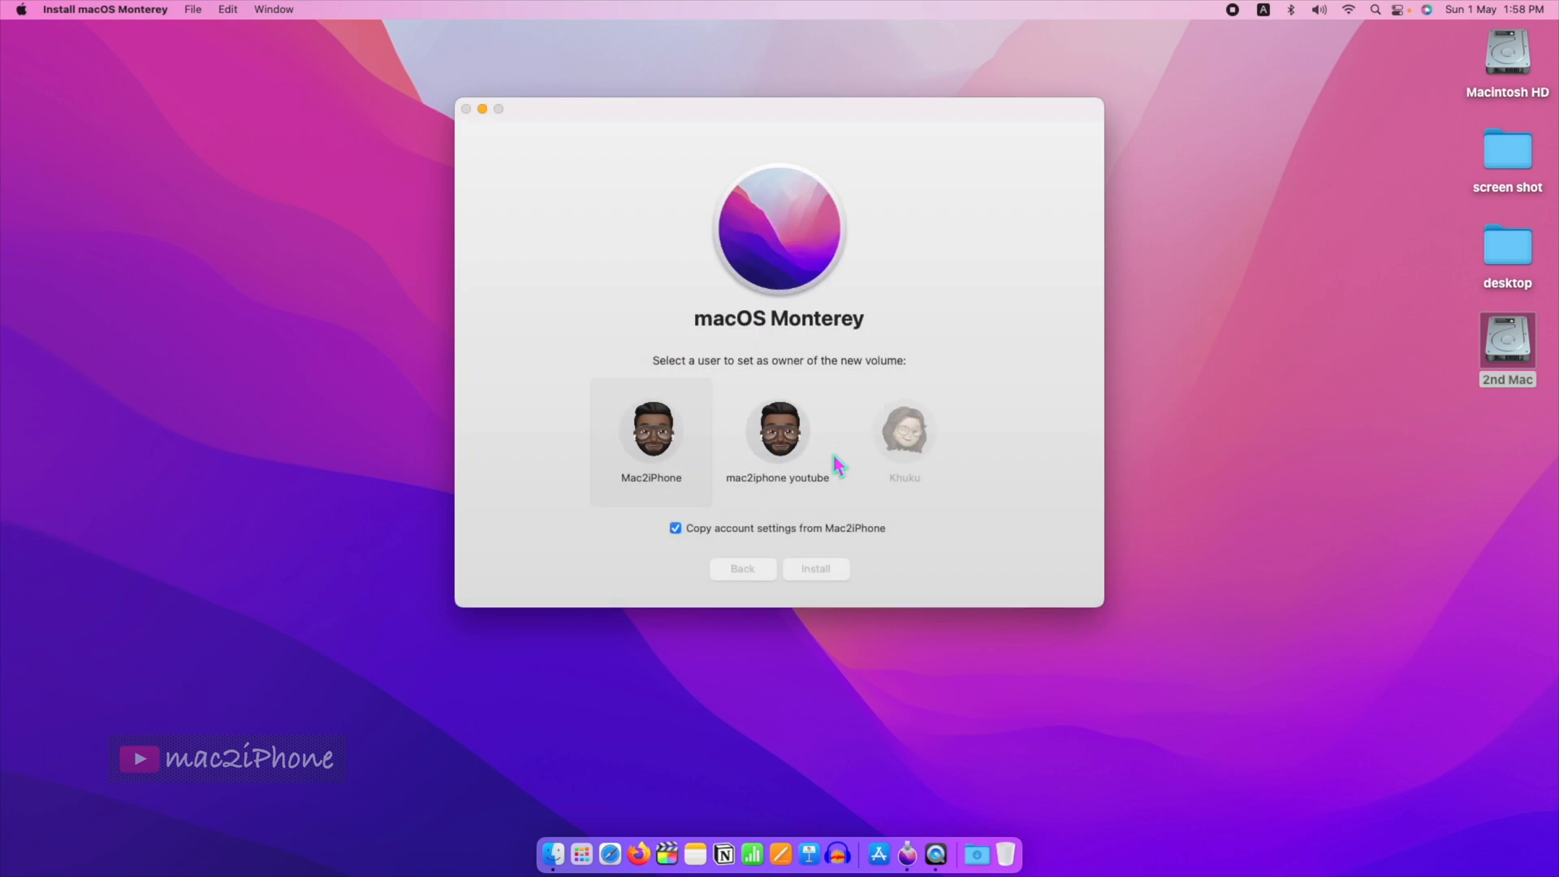
# Complete Setup Assistant with India region, no accessibility setup and English (India) dictation
pyautogui.click(814, 569)
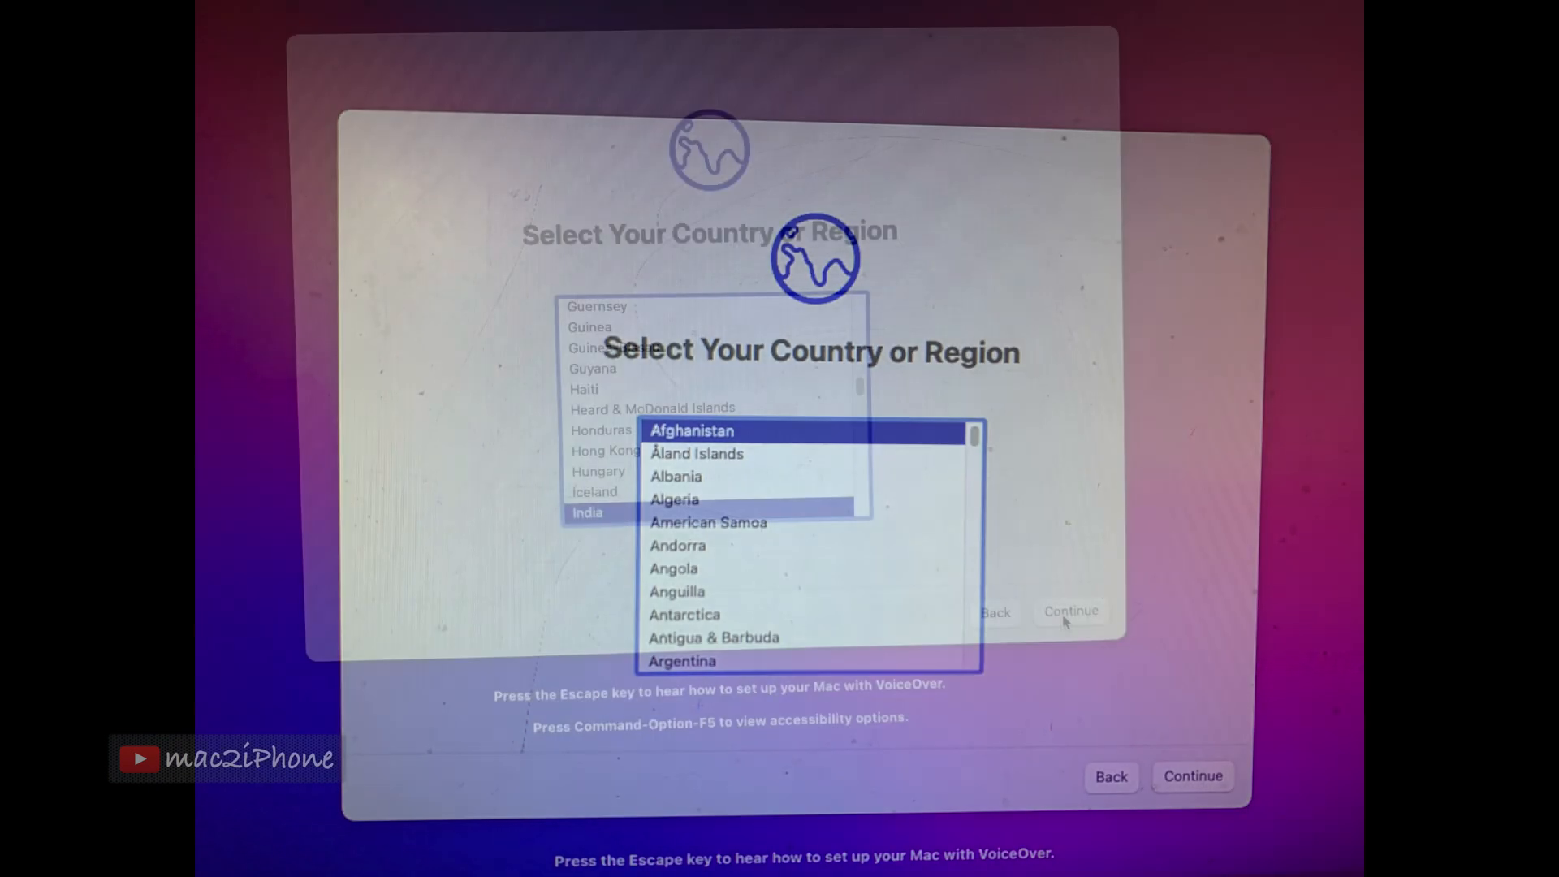
pyautogui.click(1193, 776)
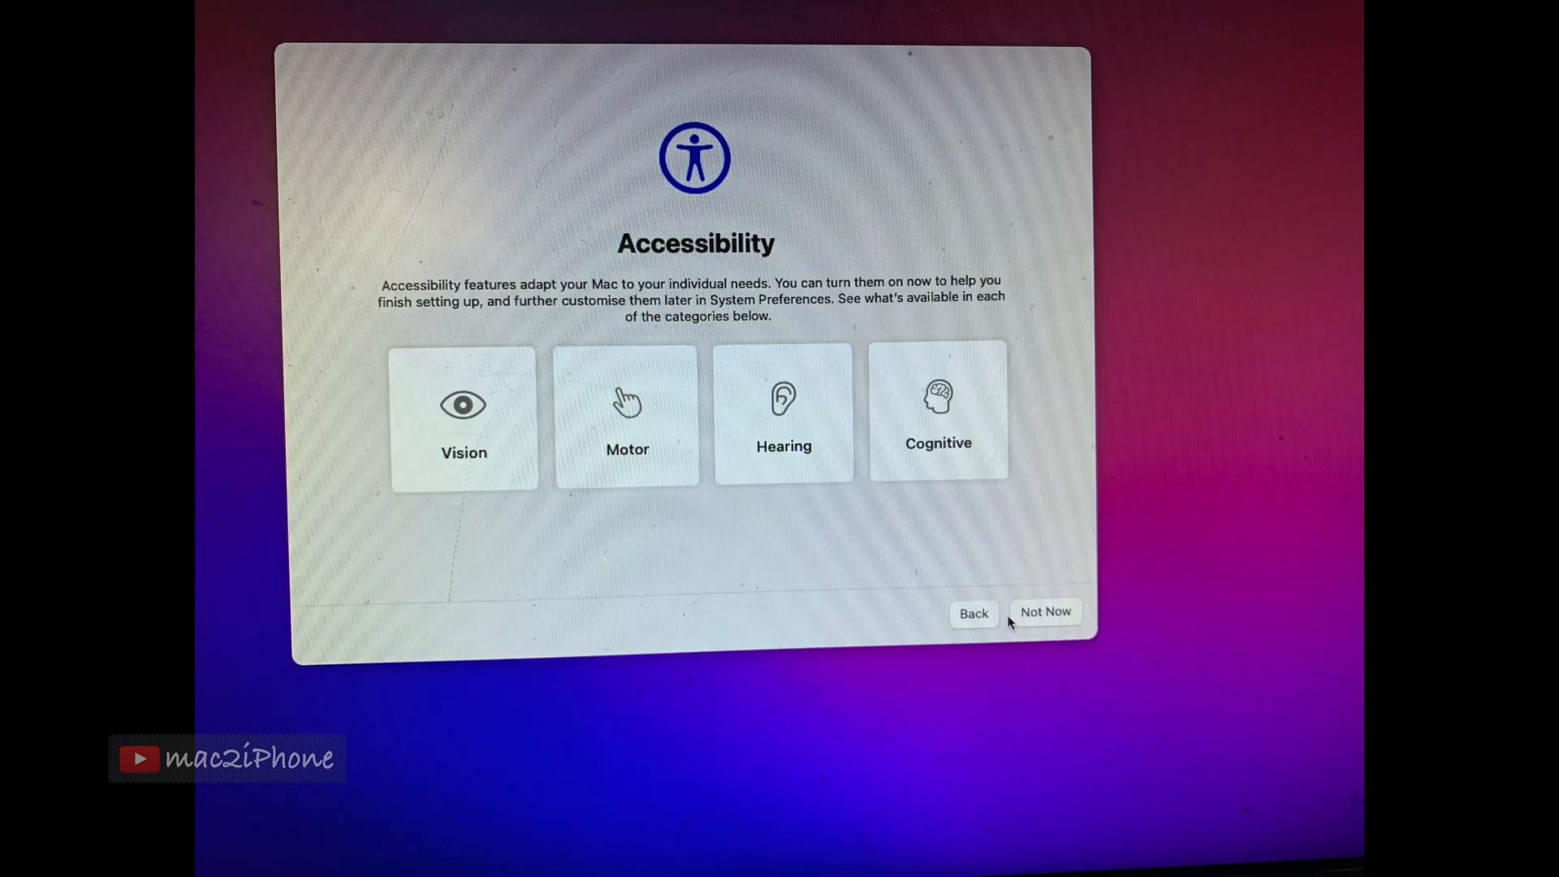
pyautogui.click(1045, 613)
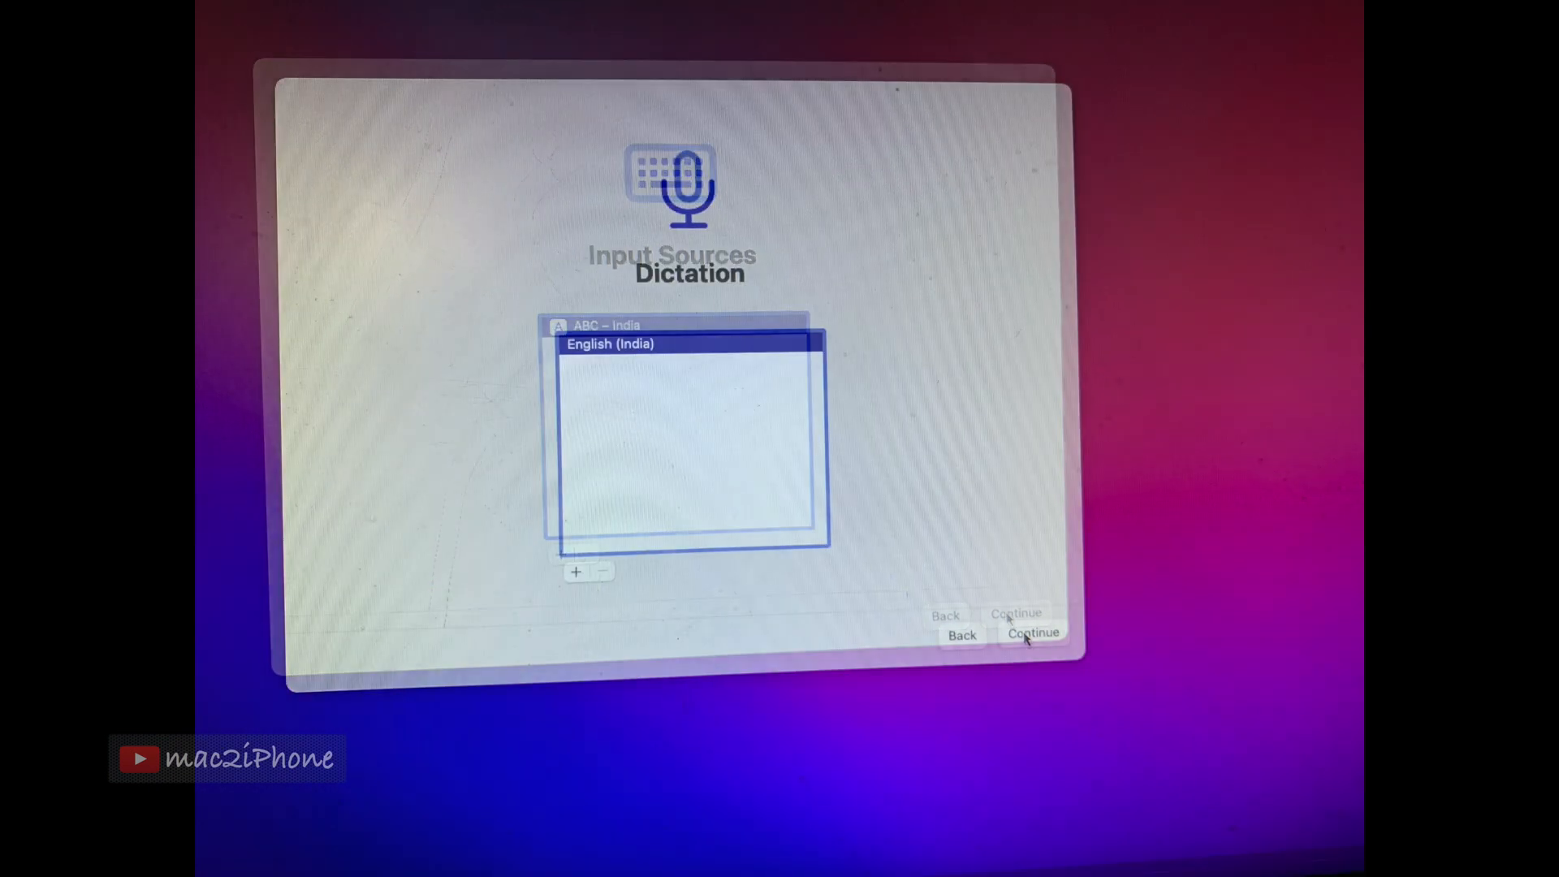
pyautogui.click(1033, 634)
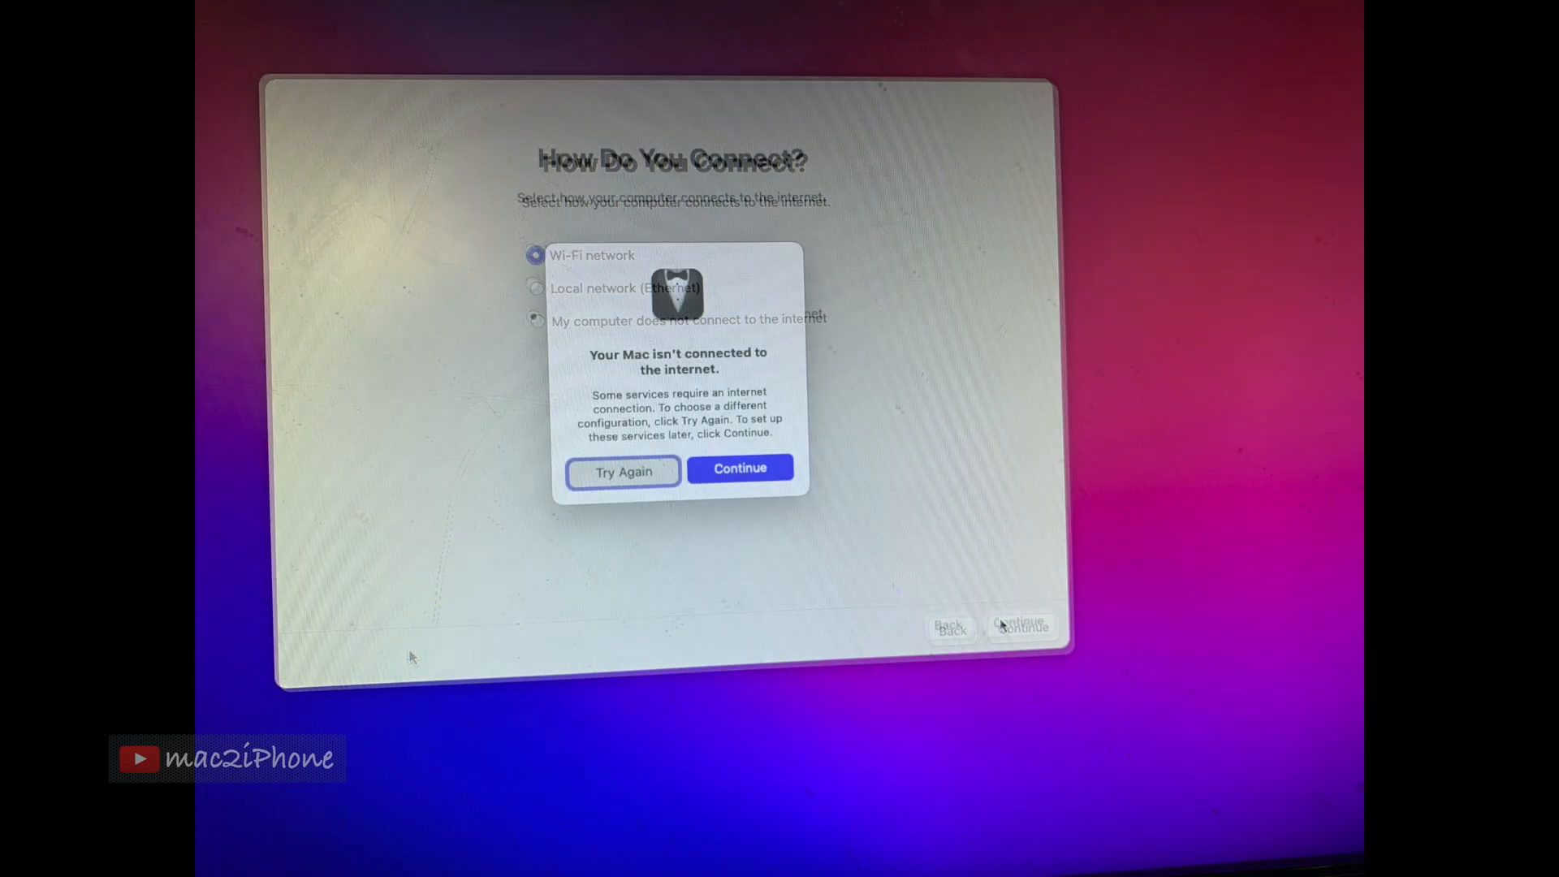
# Continue without internet, confirm India Standard Time, and reach the fresh Monterey desktop
pyautogui.click(739, 467)
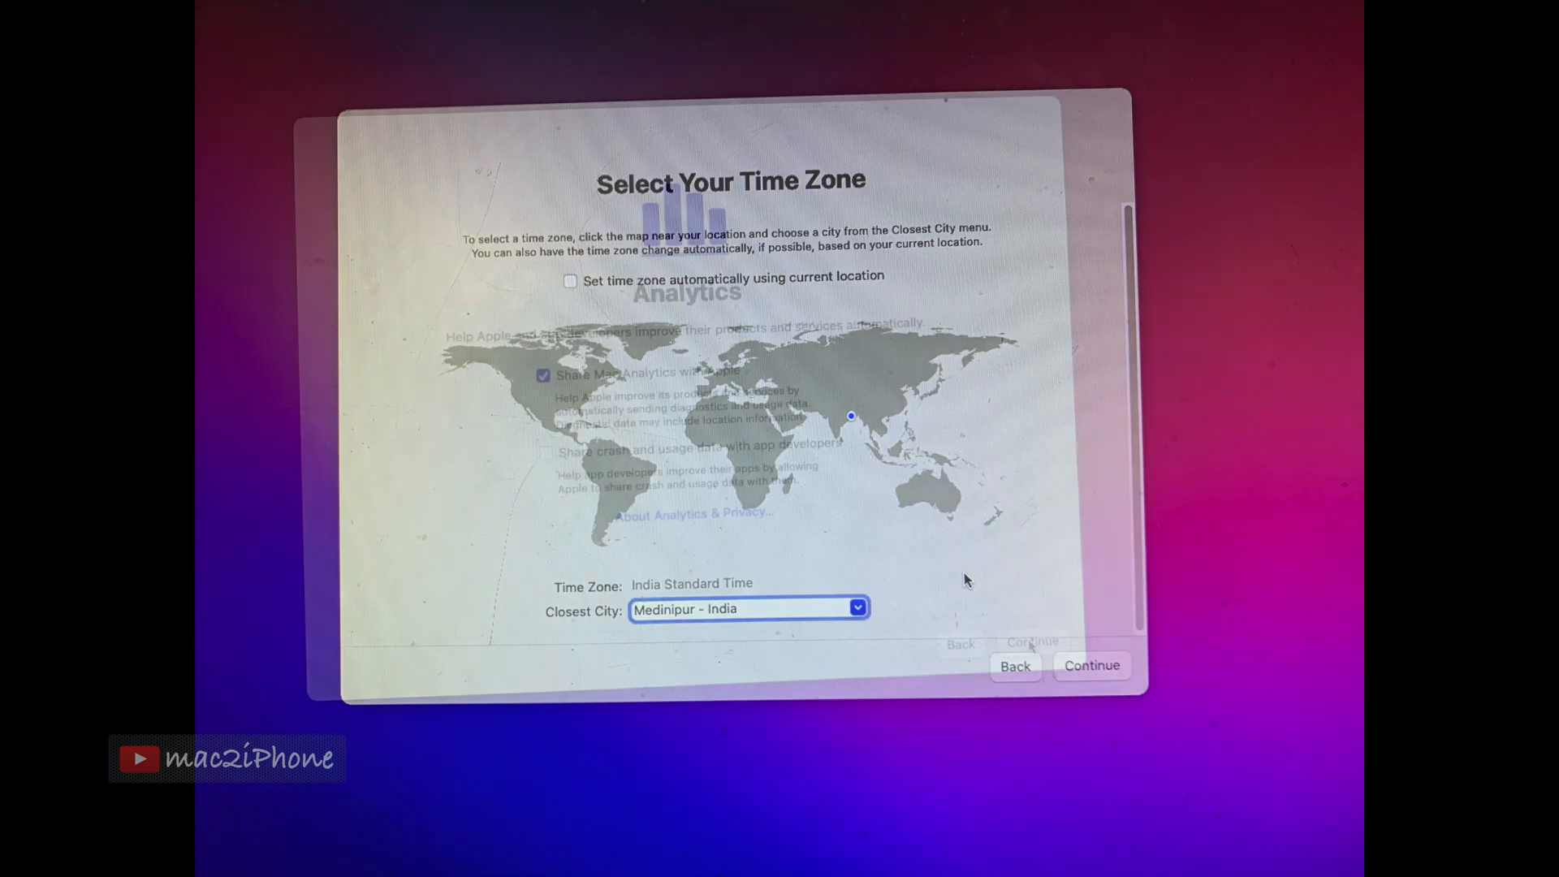
pyautogui.click(1091, 666)
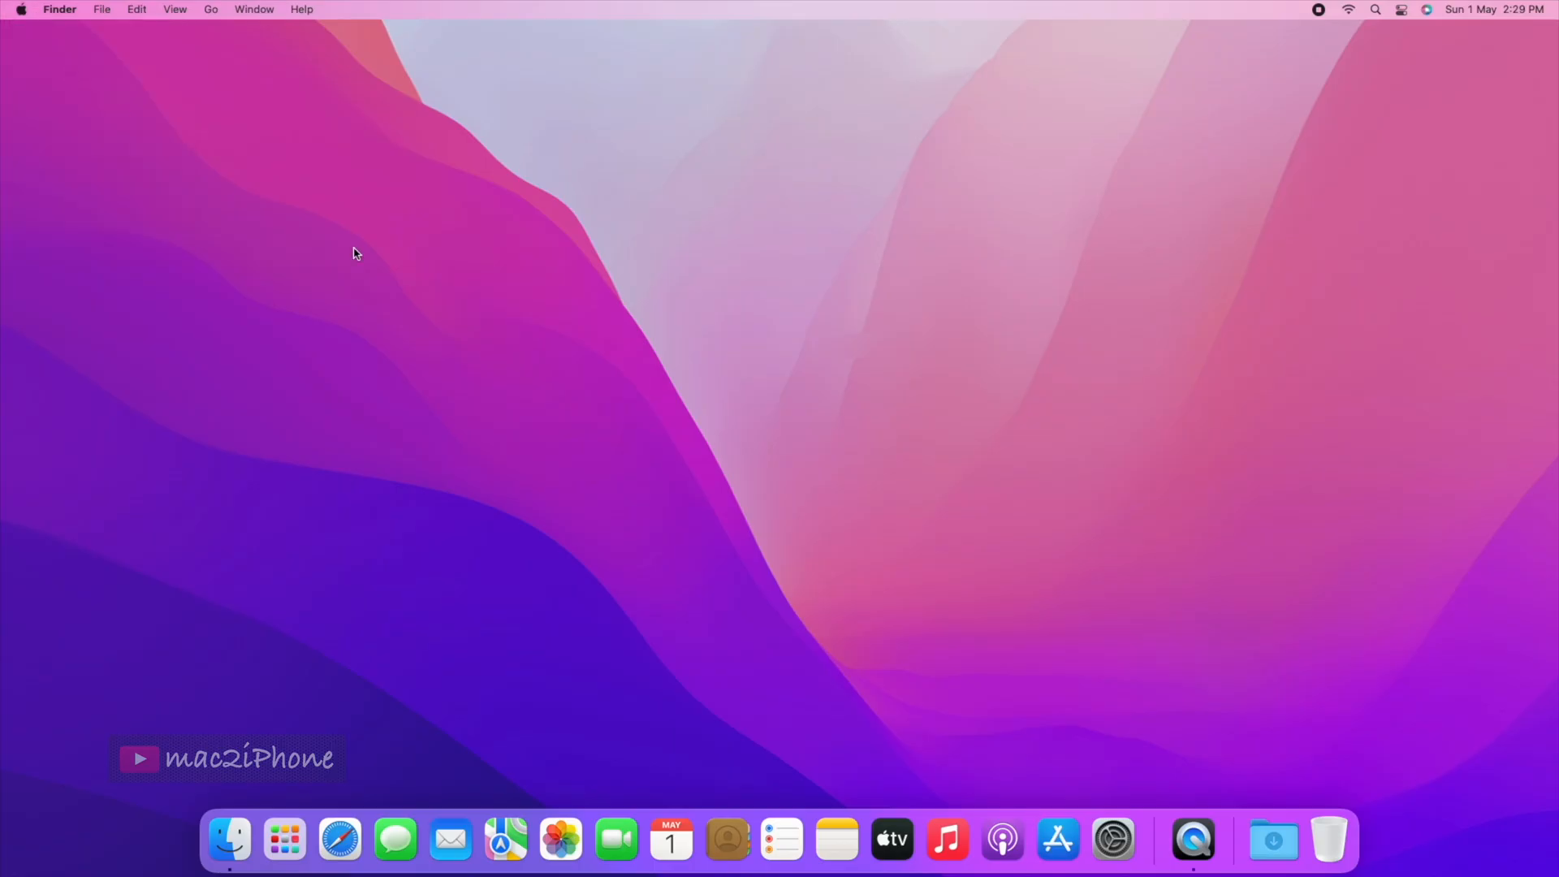
pyautogui.click(19, 10)
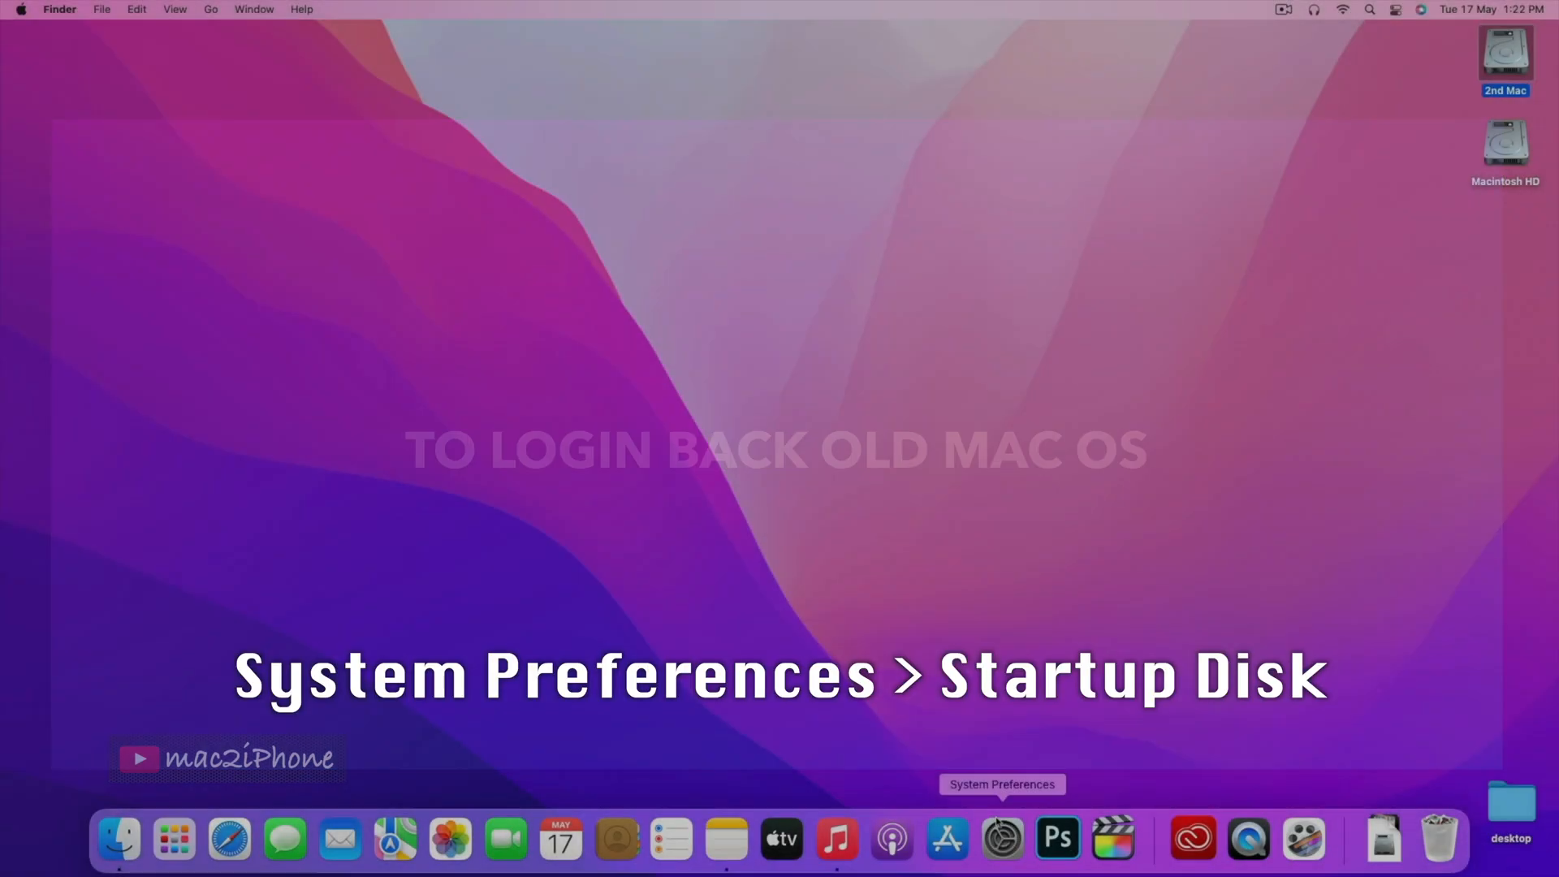
# Unlock Startup Disk in System Preferences and choose macOS 12.3.1 on Macintosh HD to start from
pyautogui.click(1002, 838)
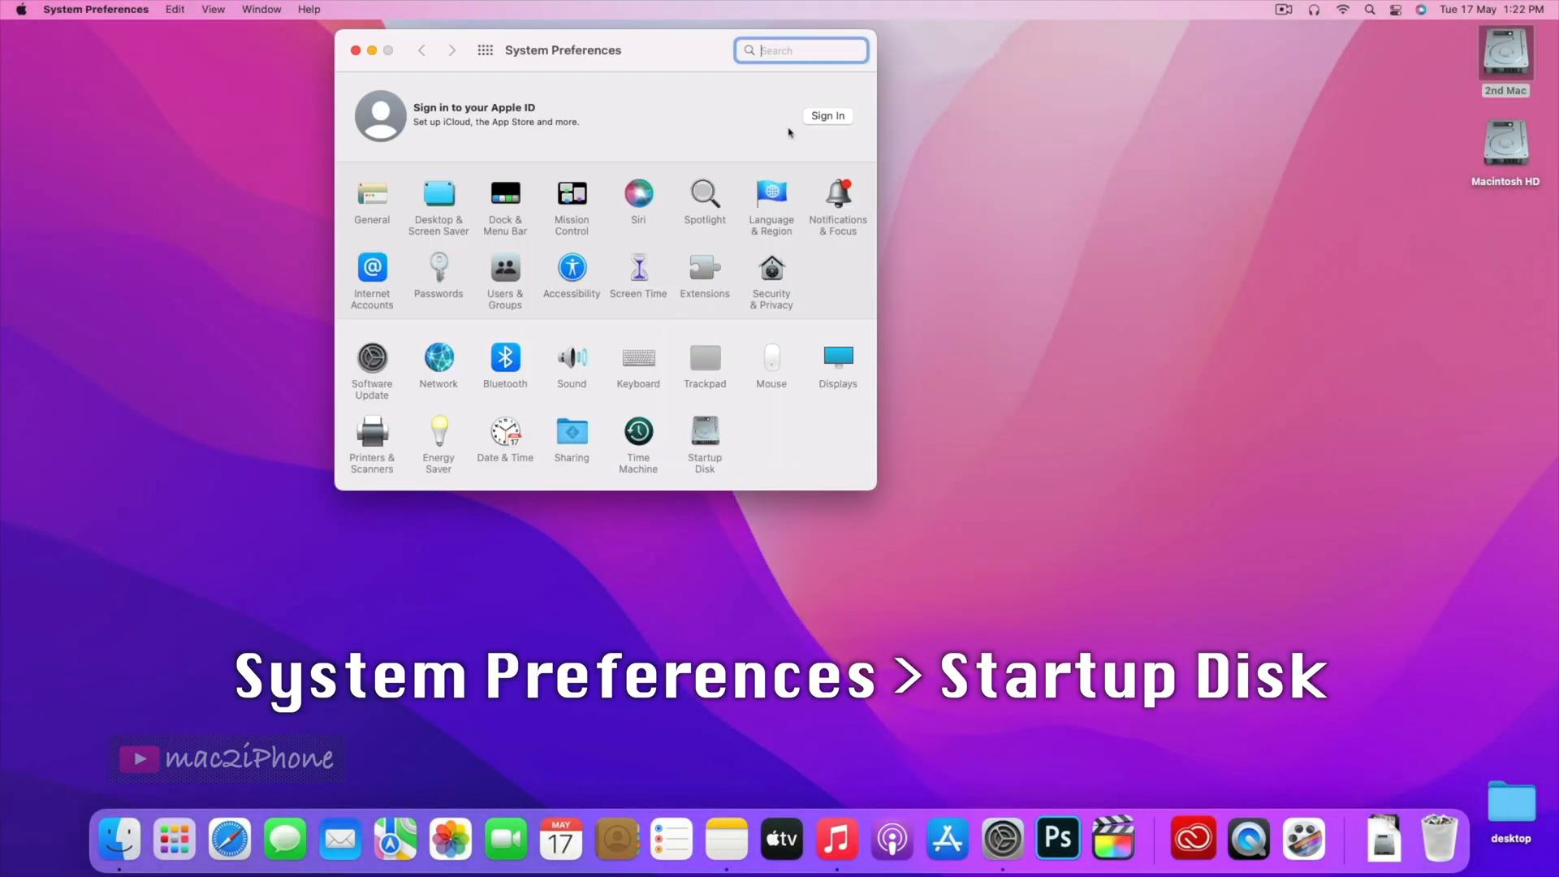
pyautogui.click(703, 442)
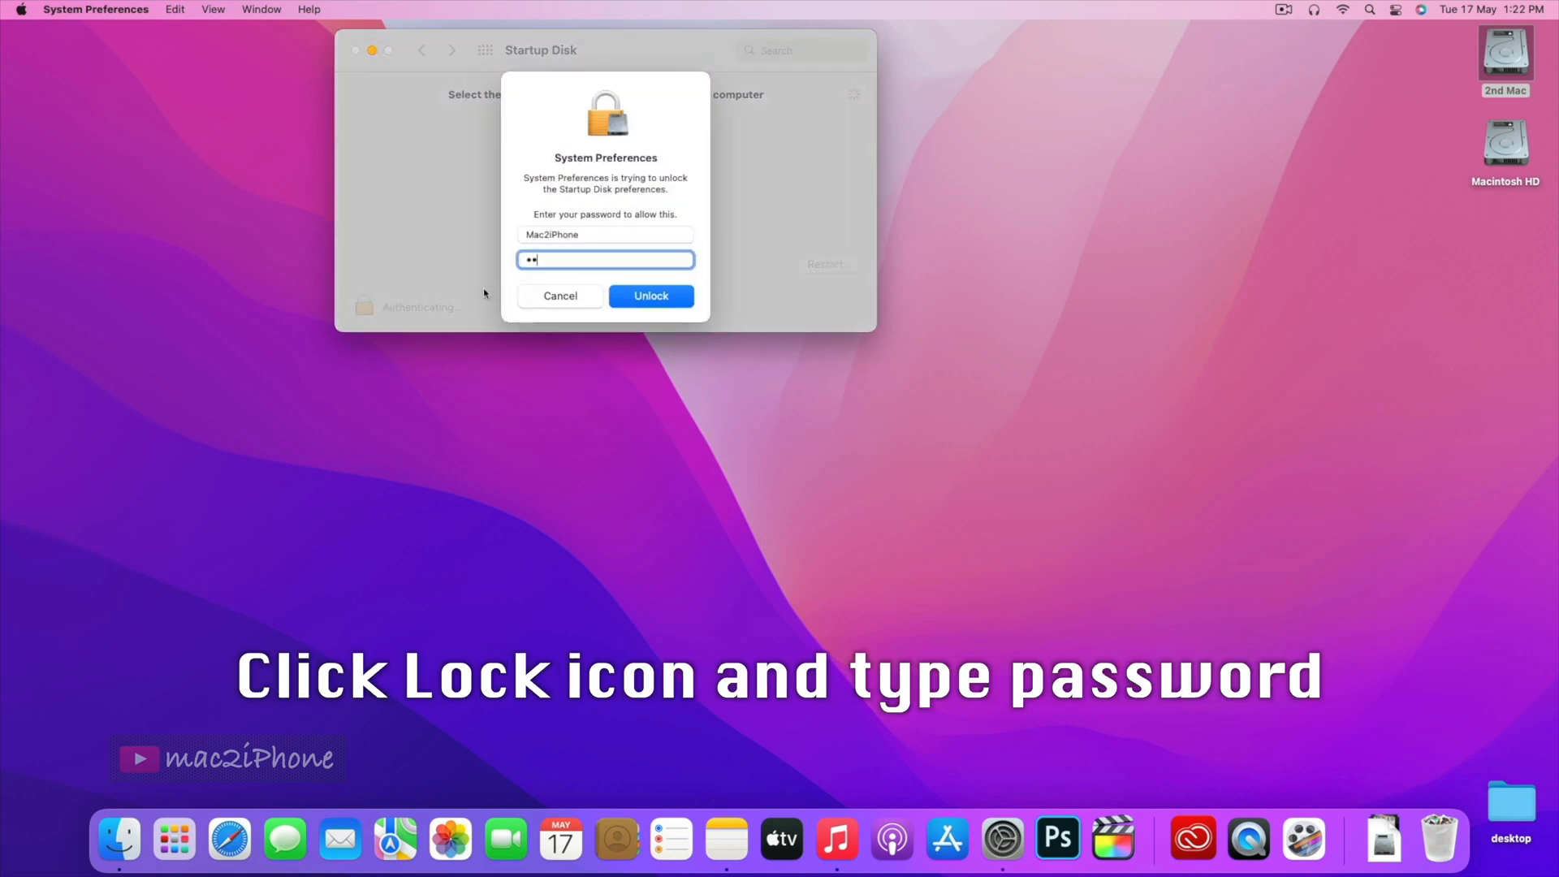
pyautogui.click(650, 296)
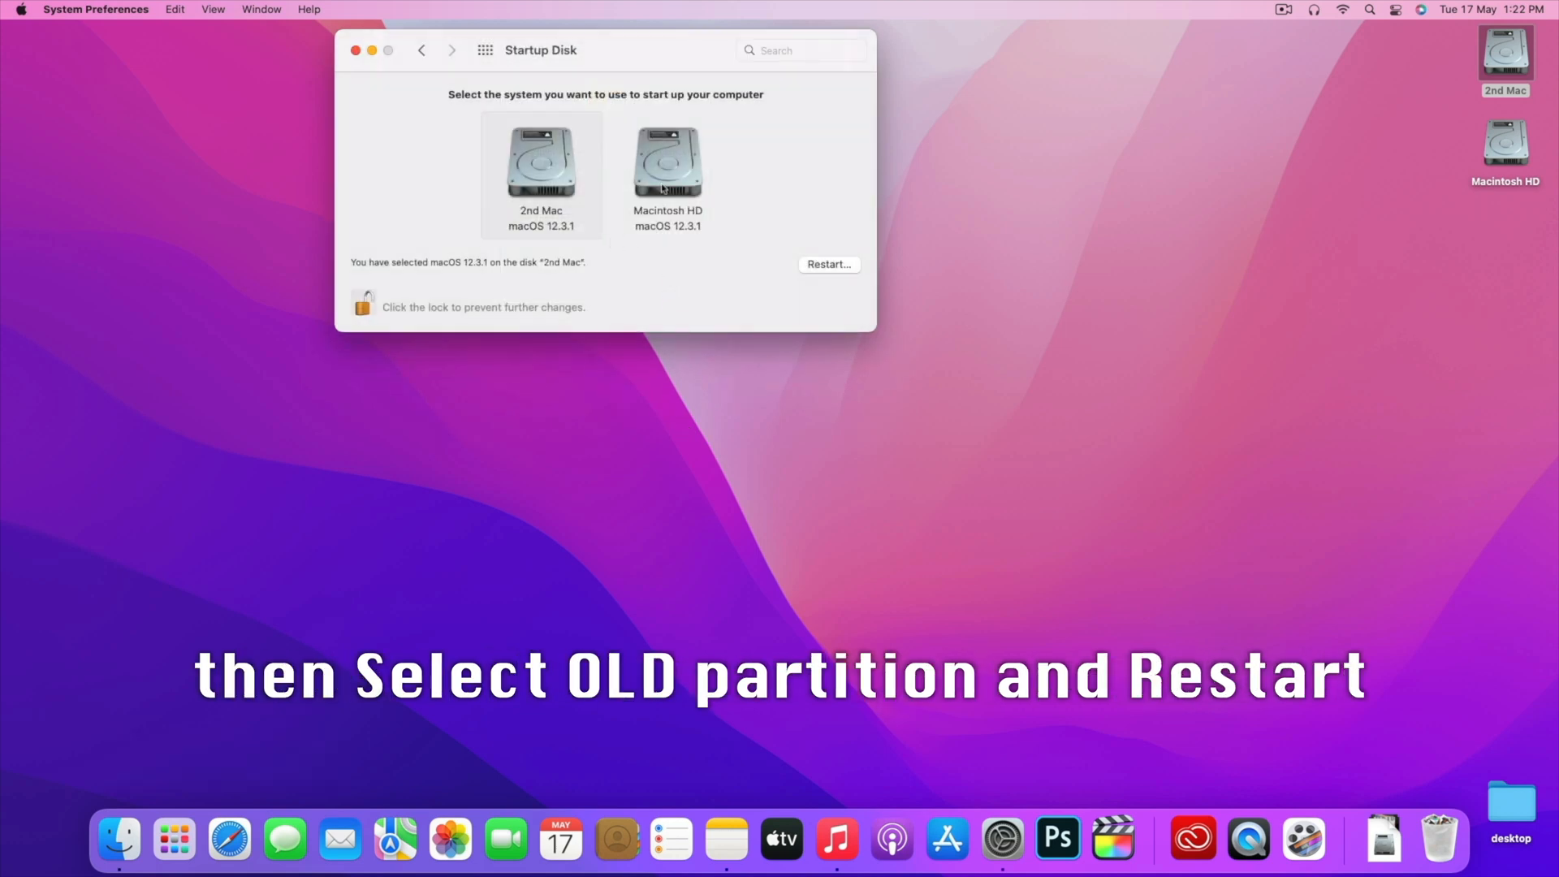
pyautogui.click(668, 162)
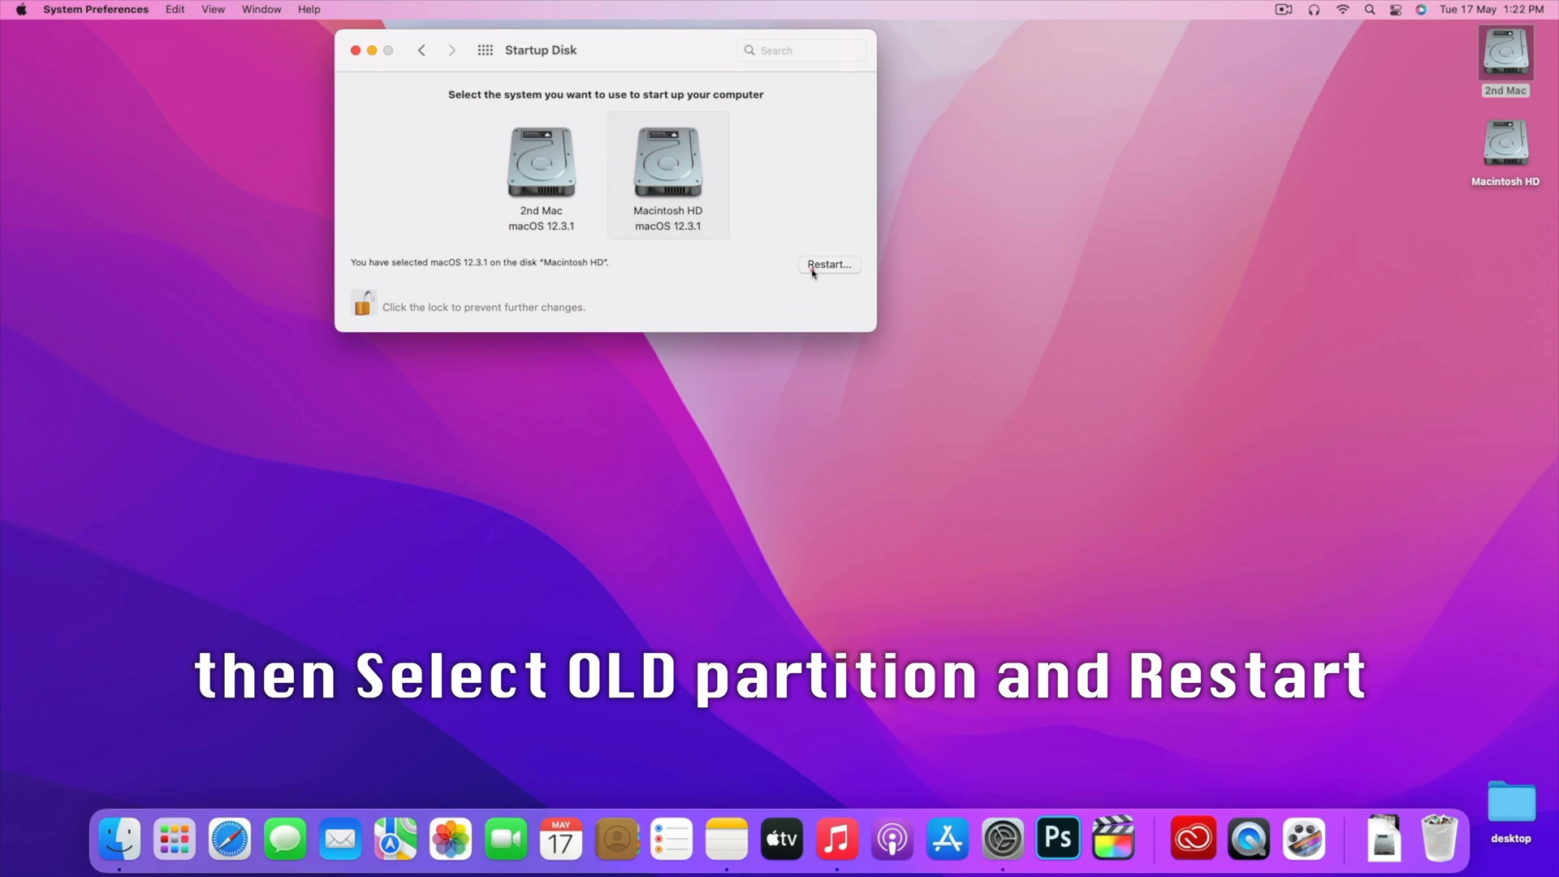